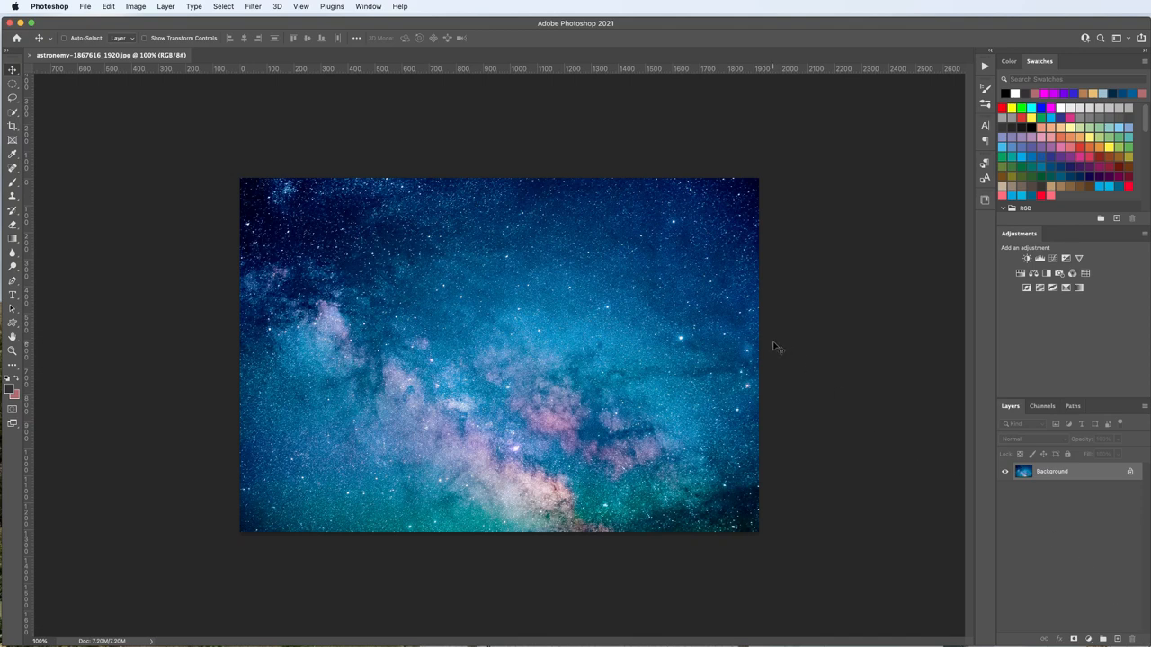
pyautogui.moveTo(655, 248)
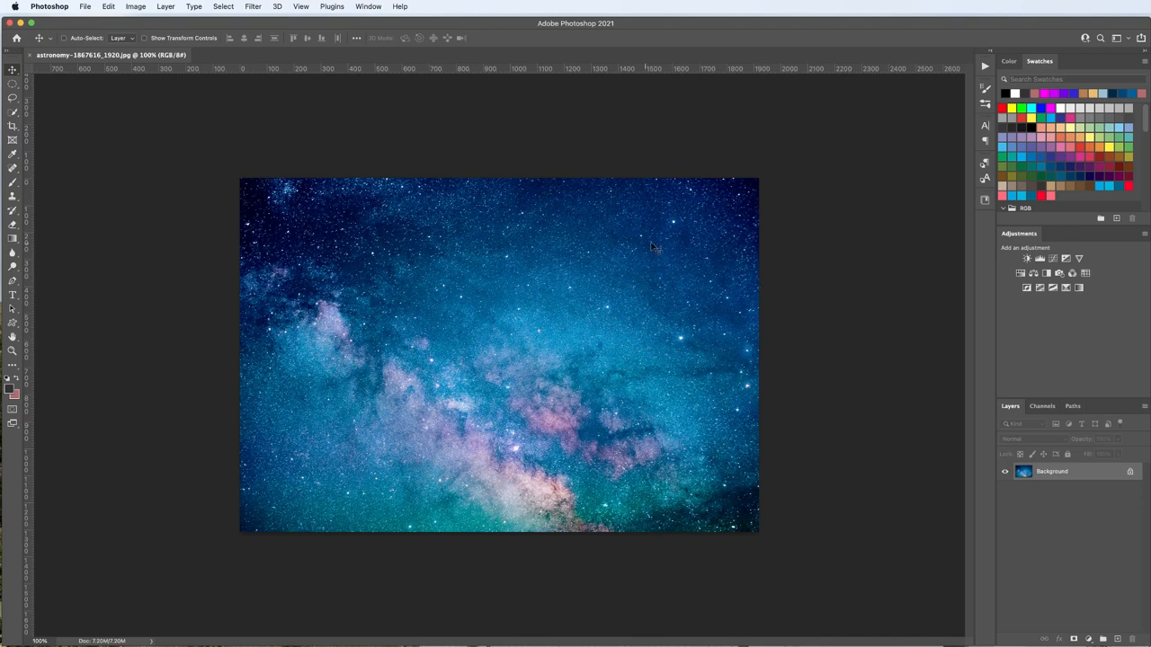
pyautogui.moveTo(655, 263)
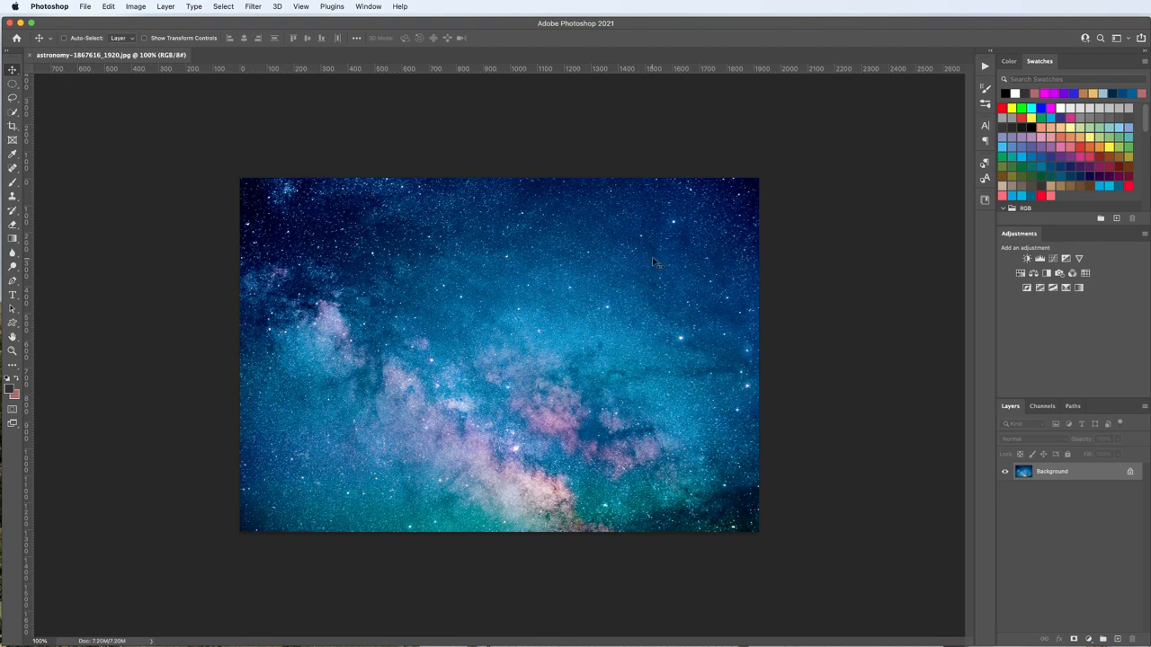
pyautogui.moveTo(503, 345)
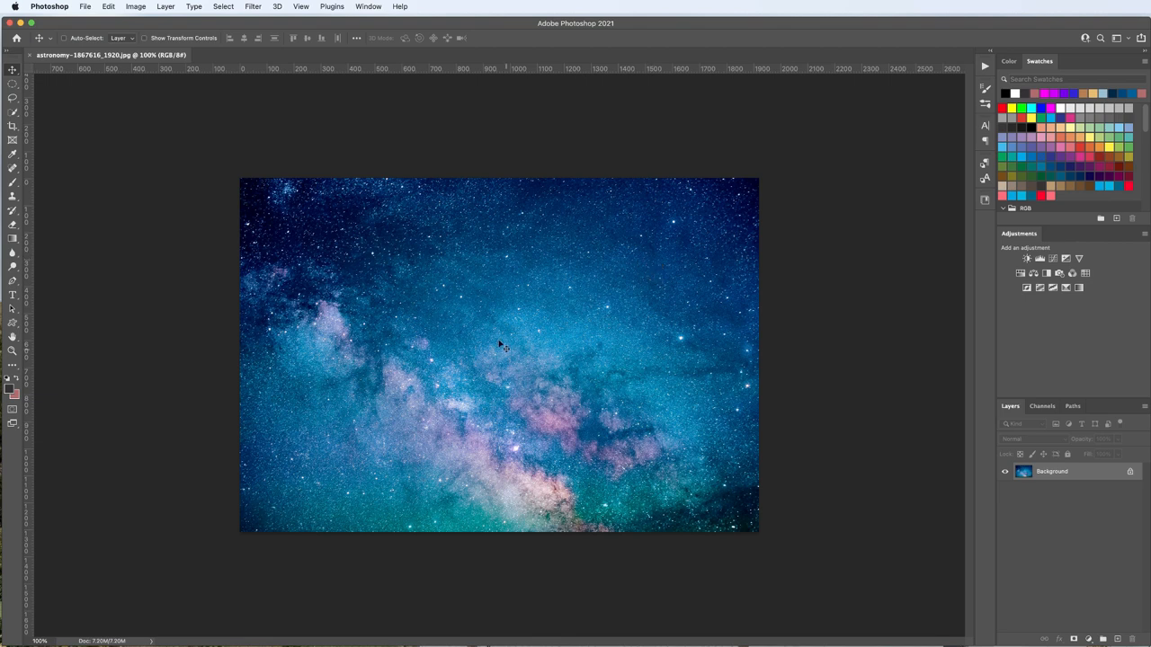
pyautogui.moveTo(489, 348)
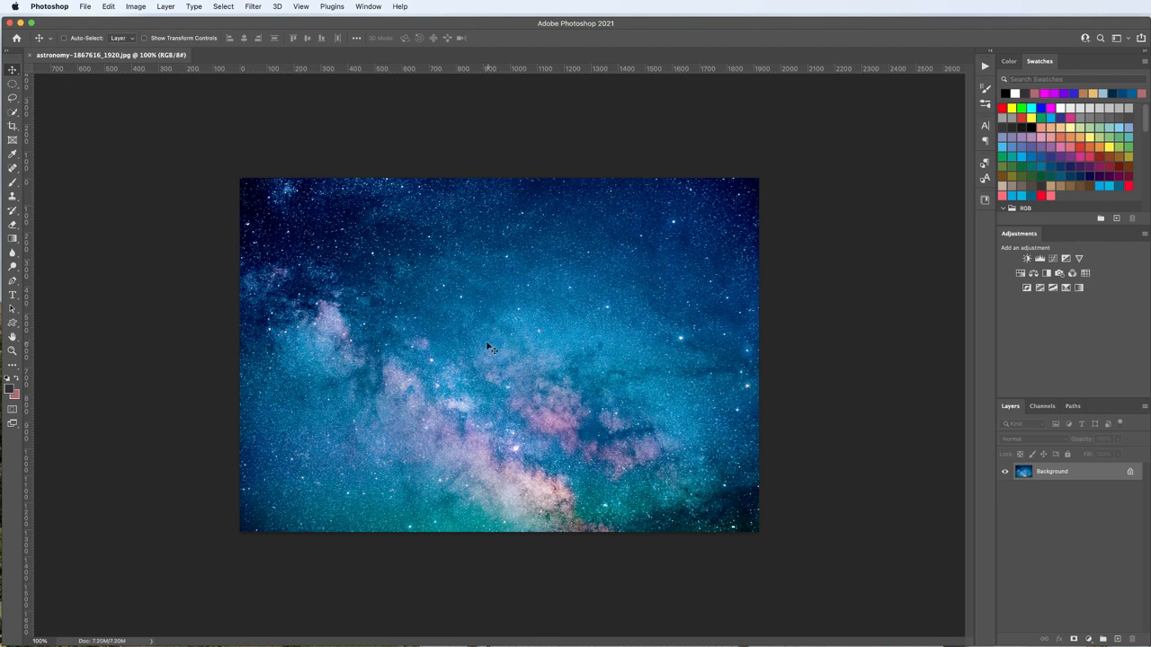
pyautogui.moveTo(537, 302)
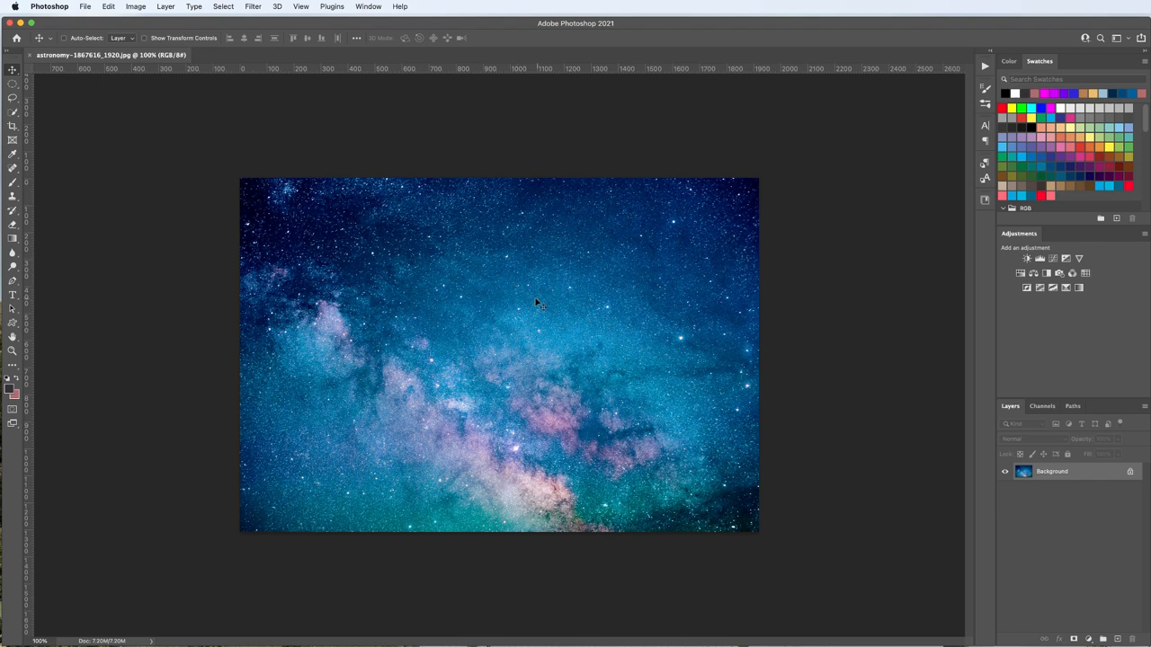
pyautogui.moveTo(482, 317)
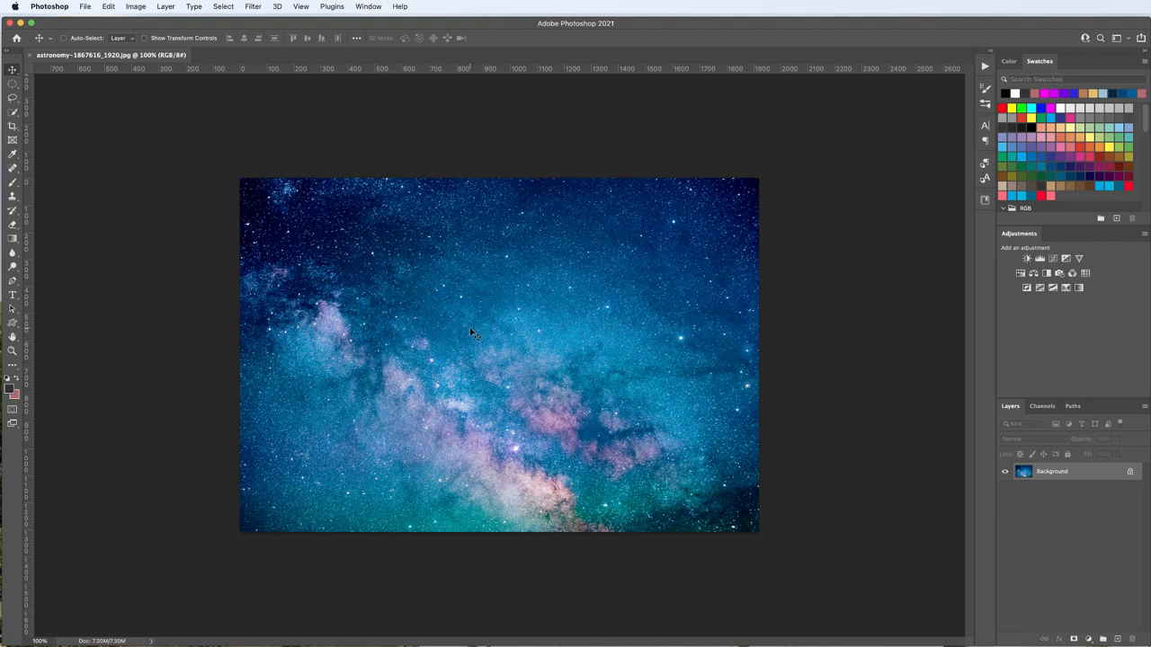
pyautogui.moveTo(478, 326)
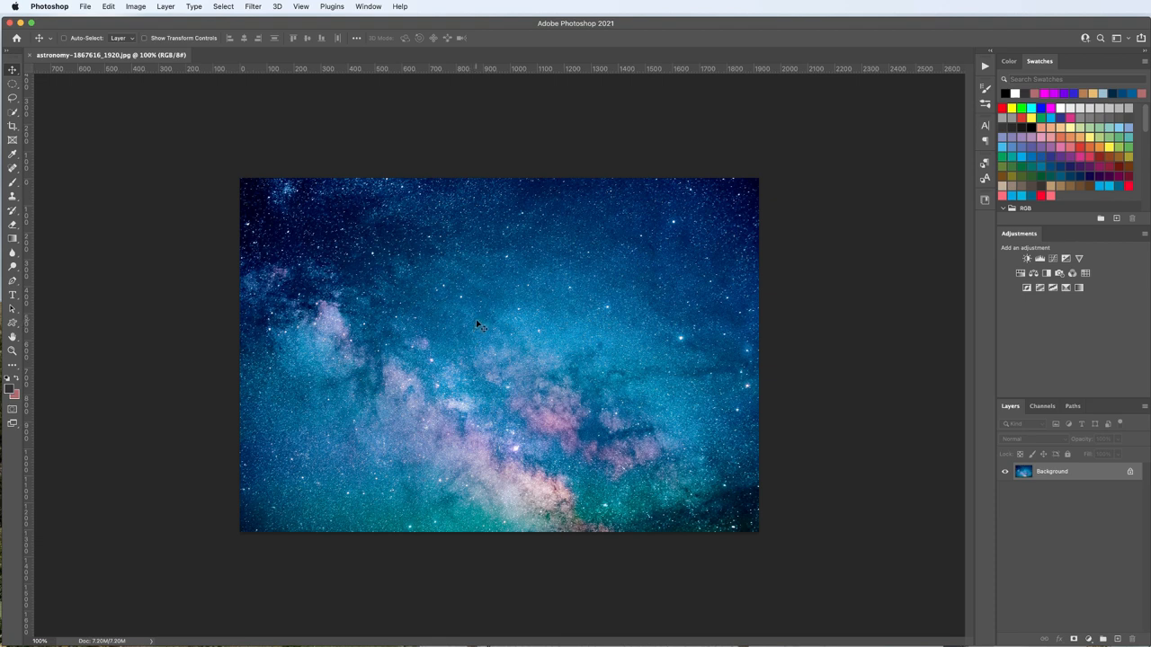
pyautogui.moveTo(492, 327)
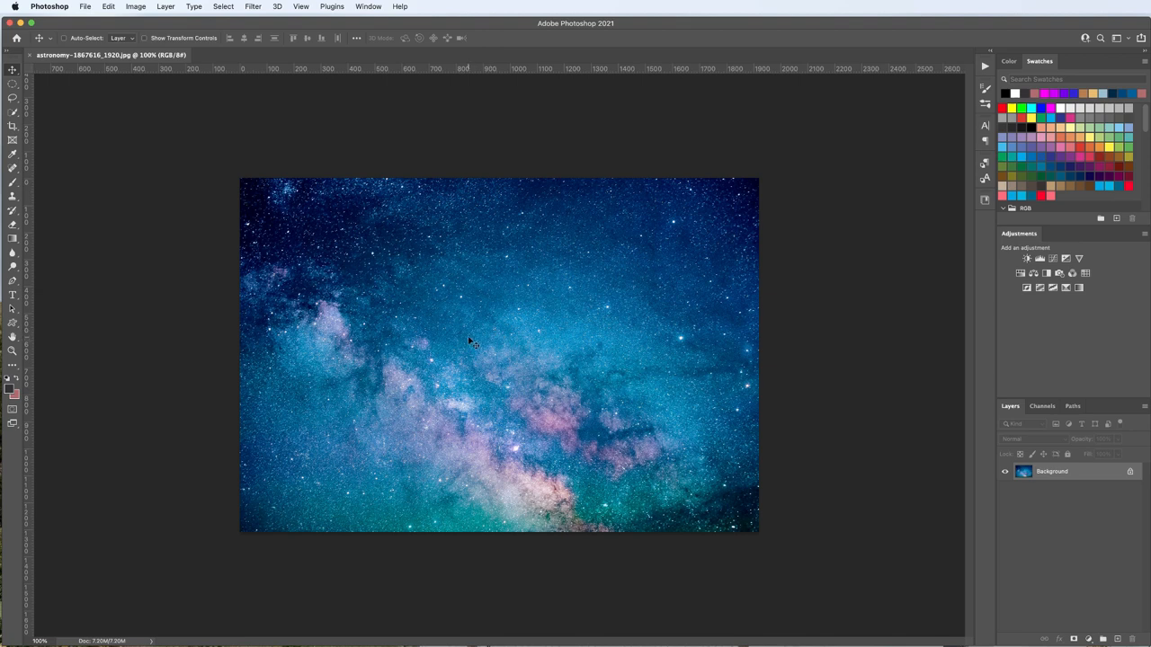
pyautogui.moveTo(458, 342)
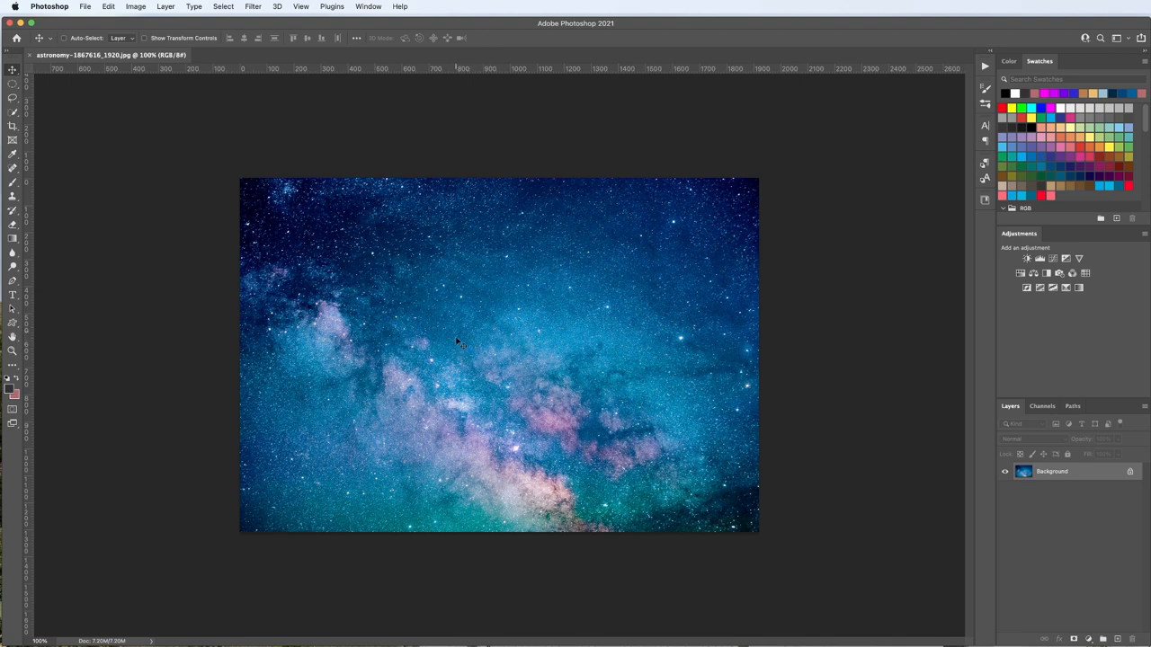
pyautogui.moveTo(470, 347)
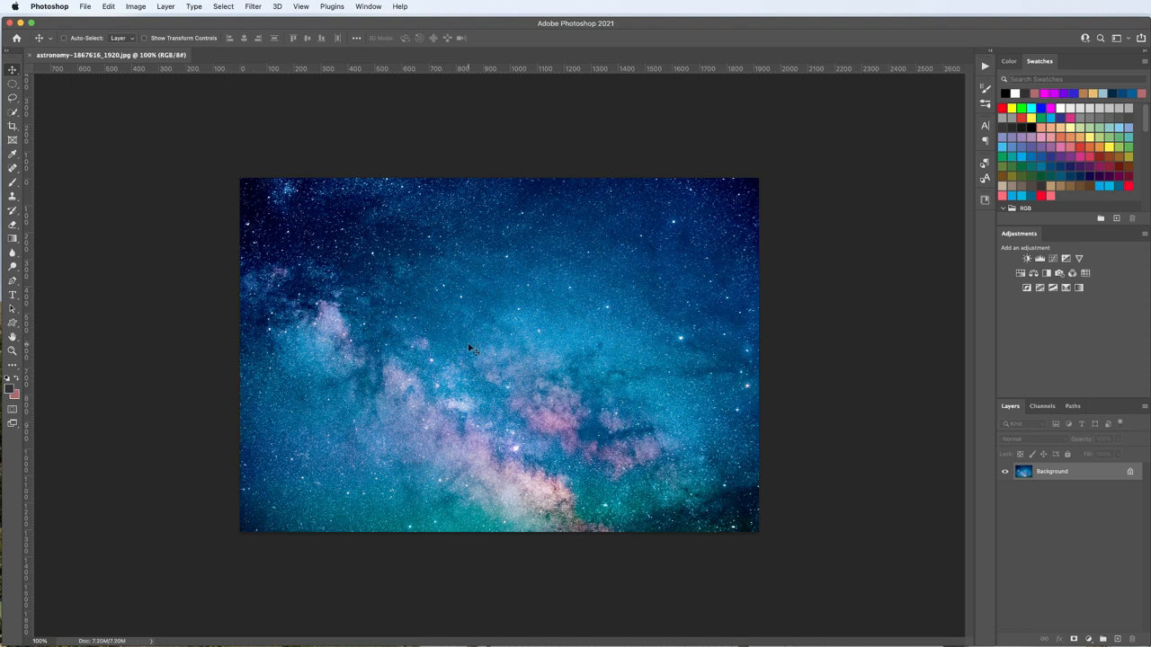
pyautogui.moveTo(481, 338)
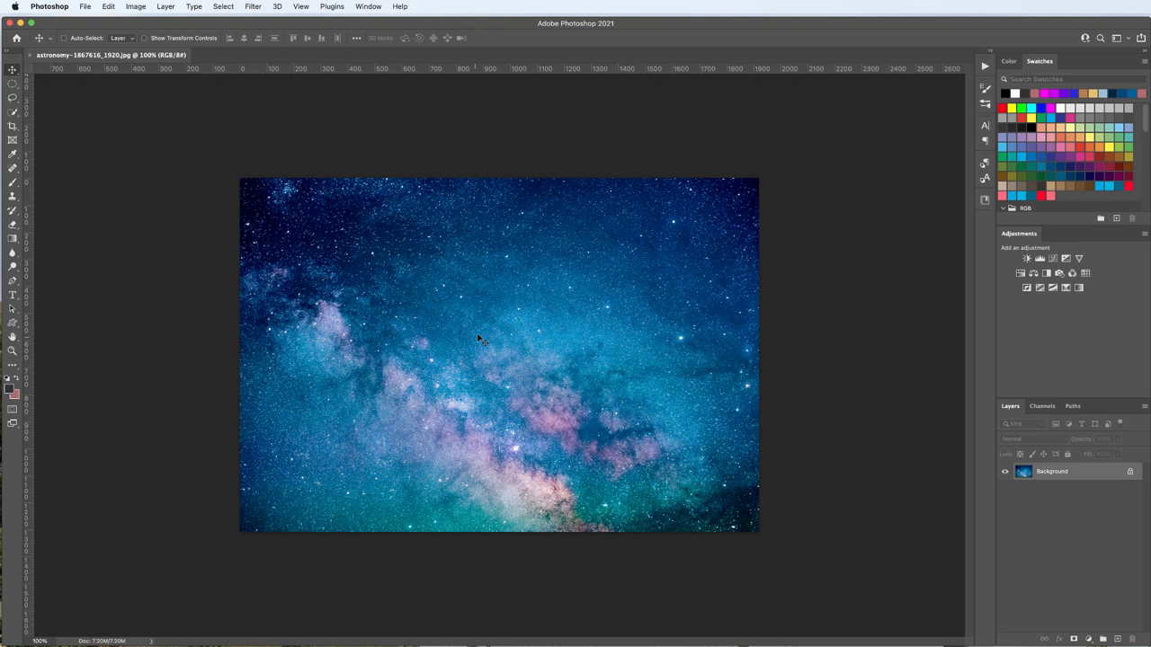
pyautogui.moveTo(459, 388)
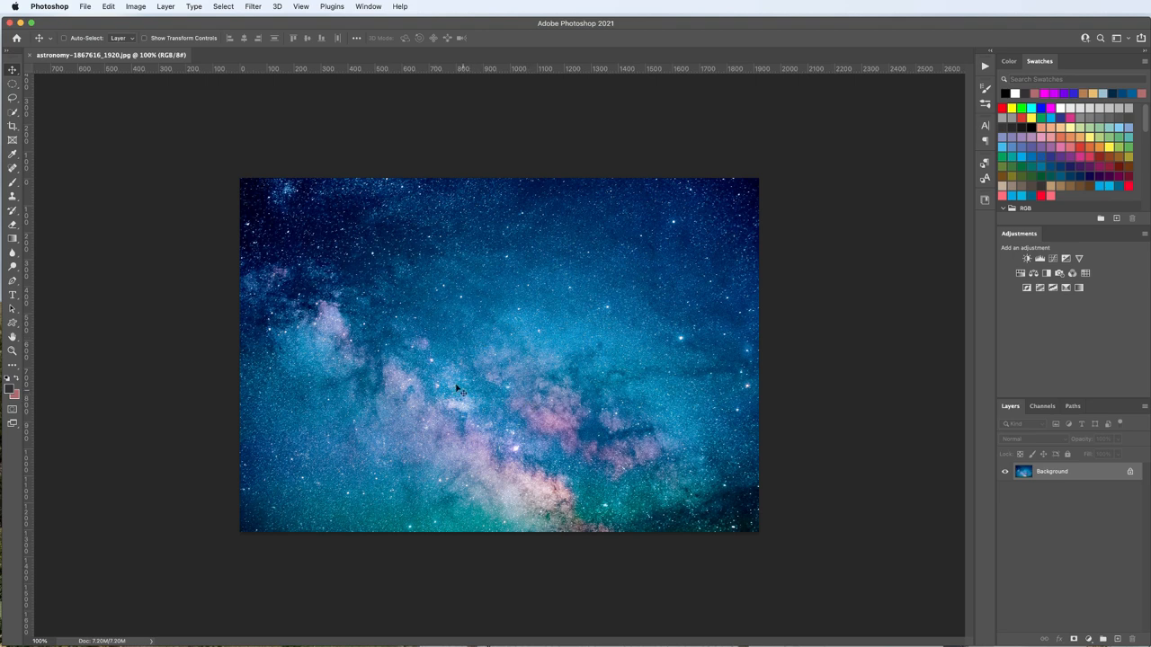
pyautogui.moveTo(726, 285)
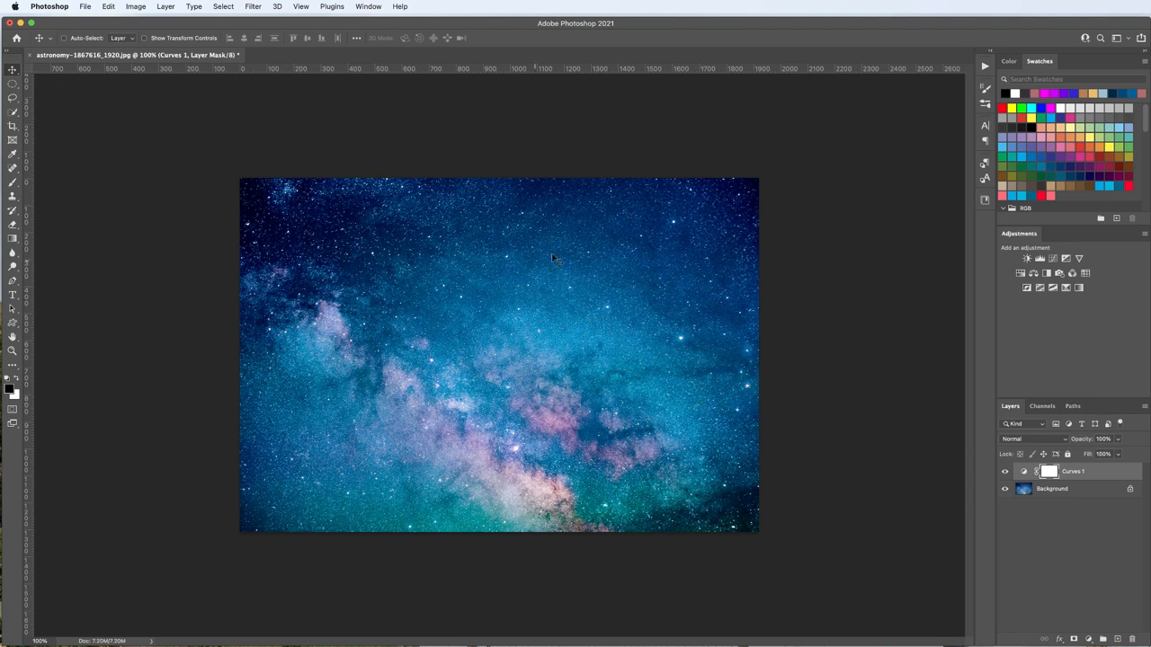
pyautogui.moveTo(597, 359)
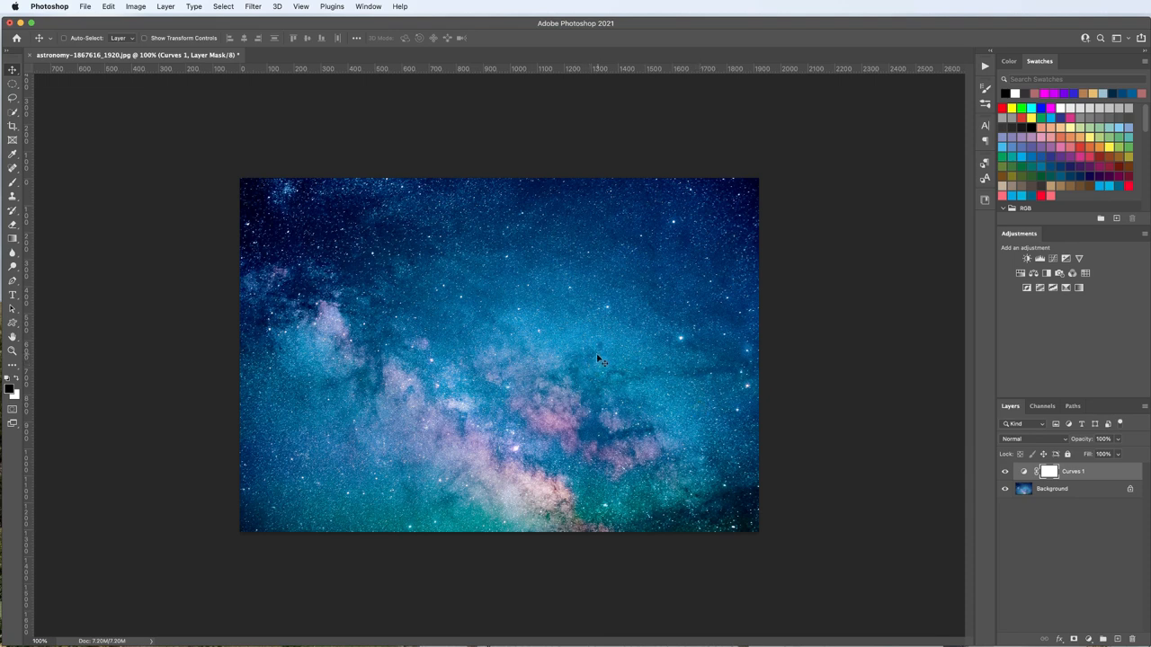
pyautogui.moveTo(539, 369)
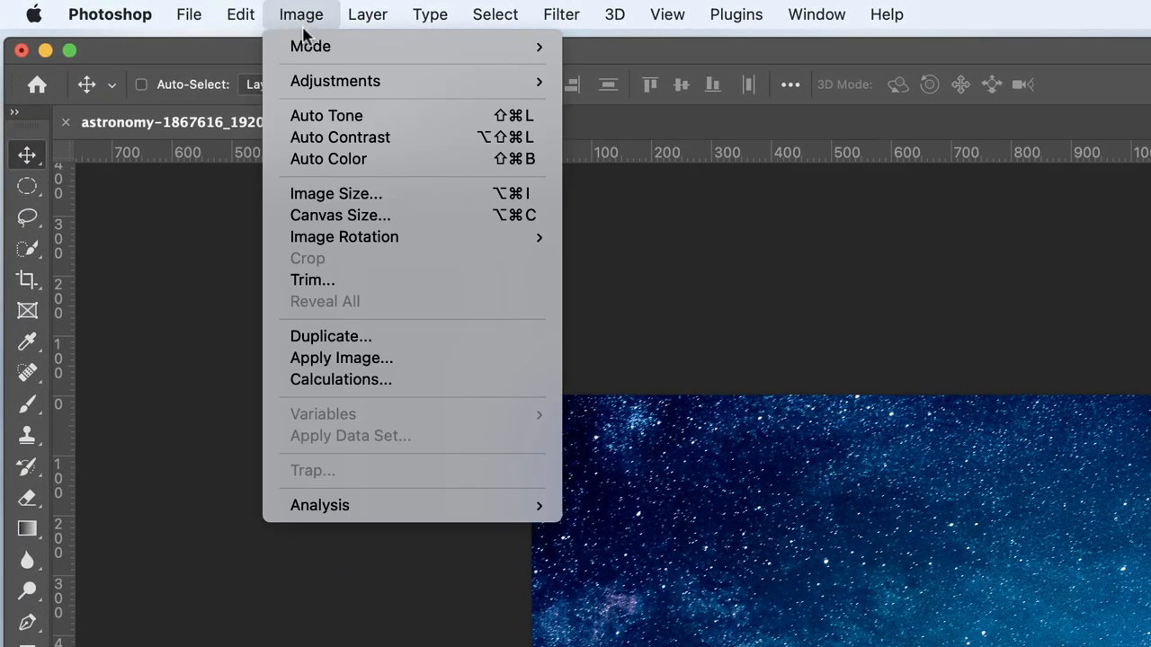
pyautogui.moveTo(335, 81)
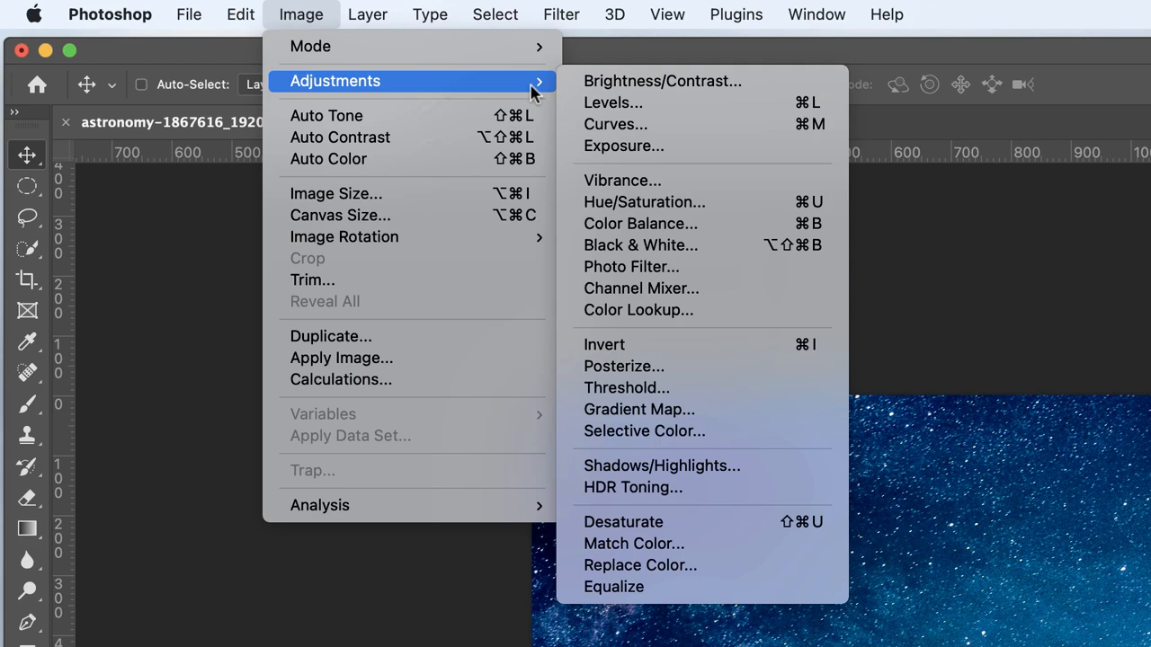
# Step: Apply a Levels adjustment pushing the midtones to about 0.16 so the sky turns nearly black
pyautogui.click(614, 102)
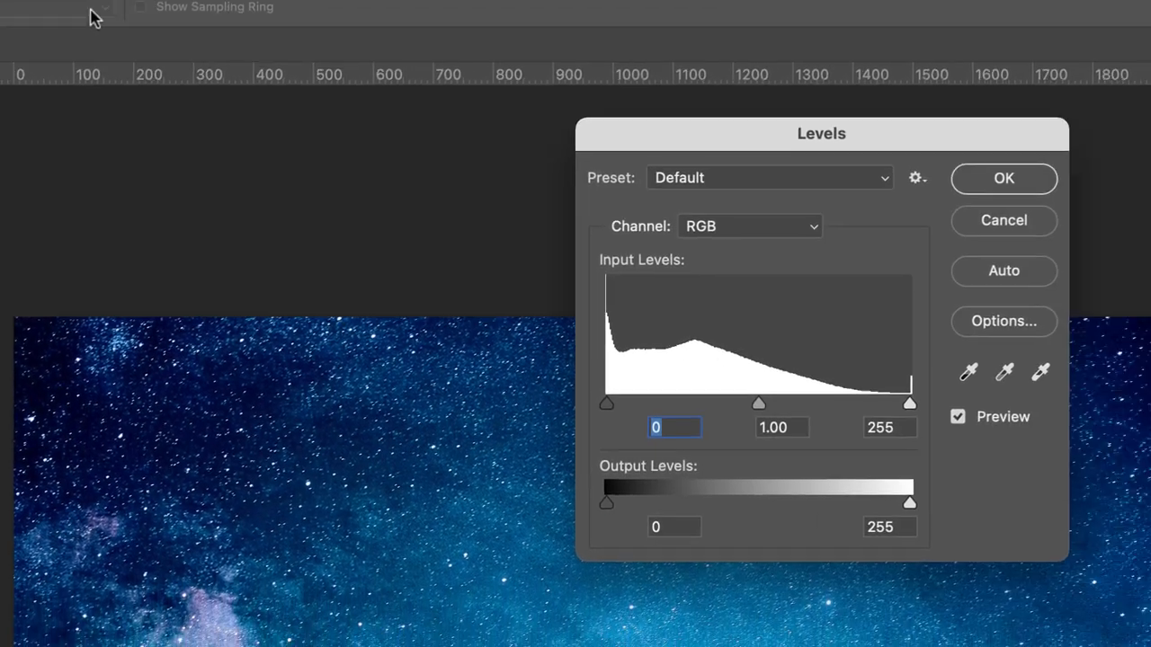
pyautogui.moveTo(759, 403); pyautogui.dragTo(572, 376)
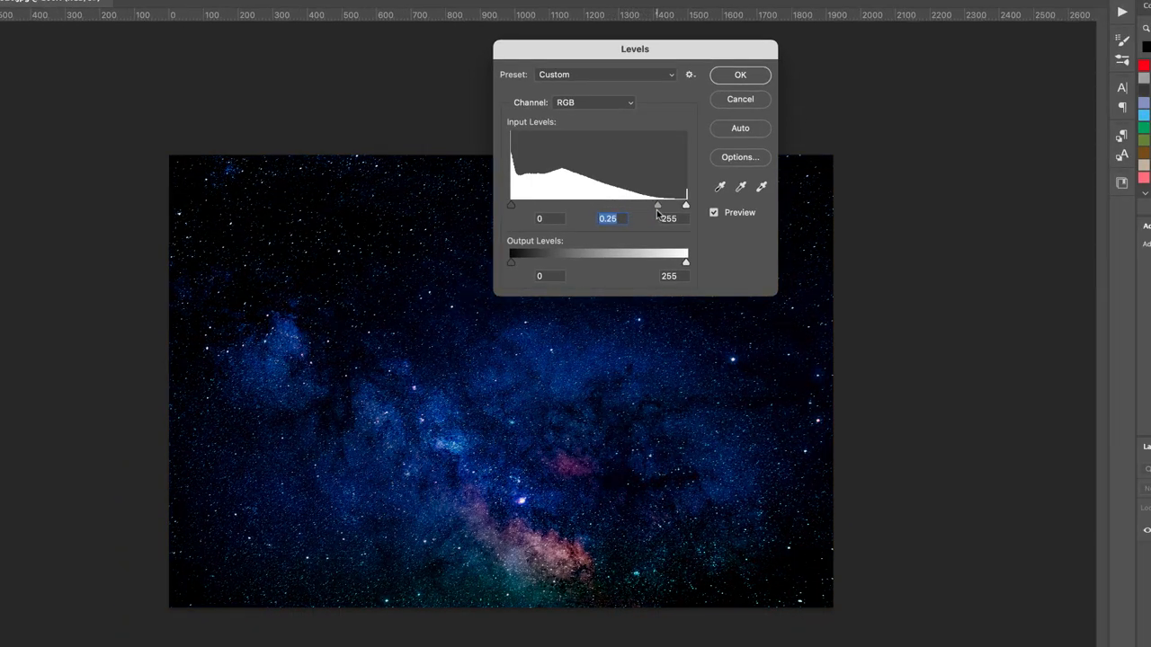
pyautogui.moveTo(658, 205); pyautogui.dragTo(669, 205)
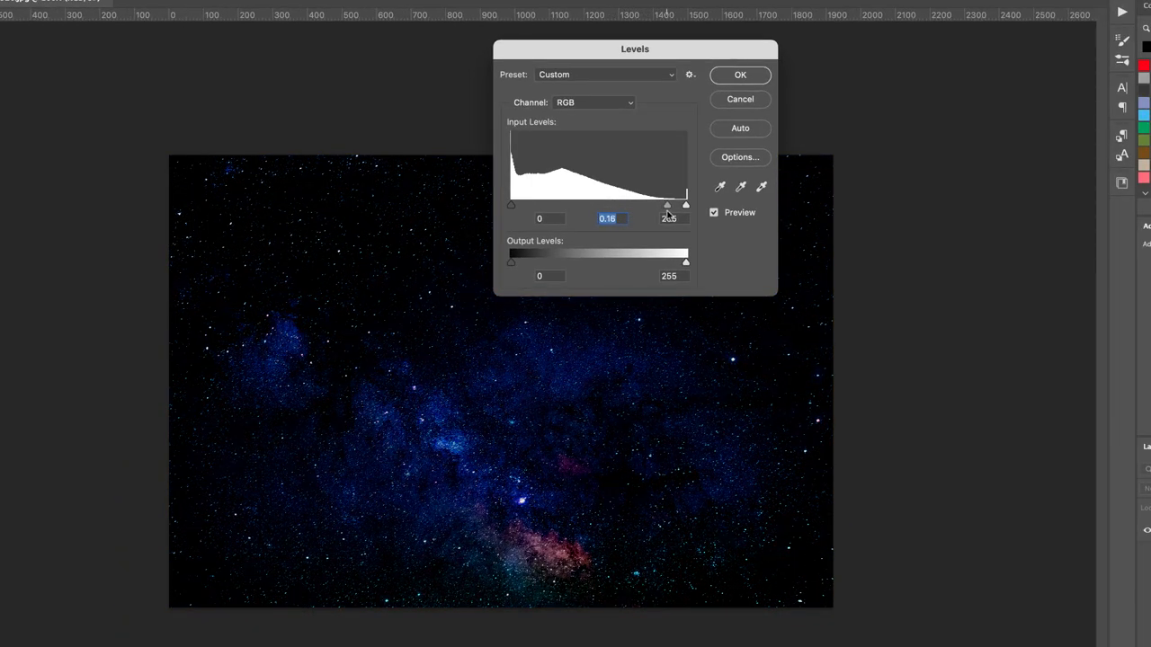
pyautogui.click(739, 76)
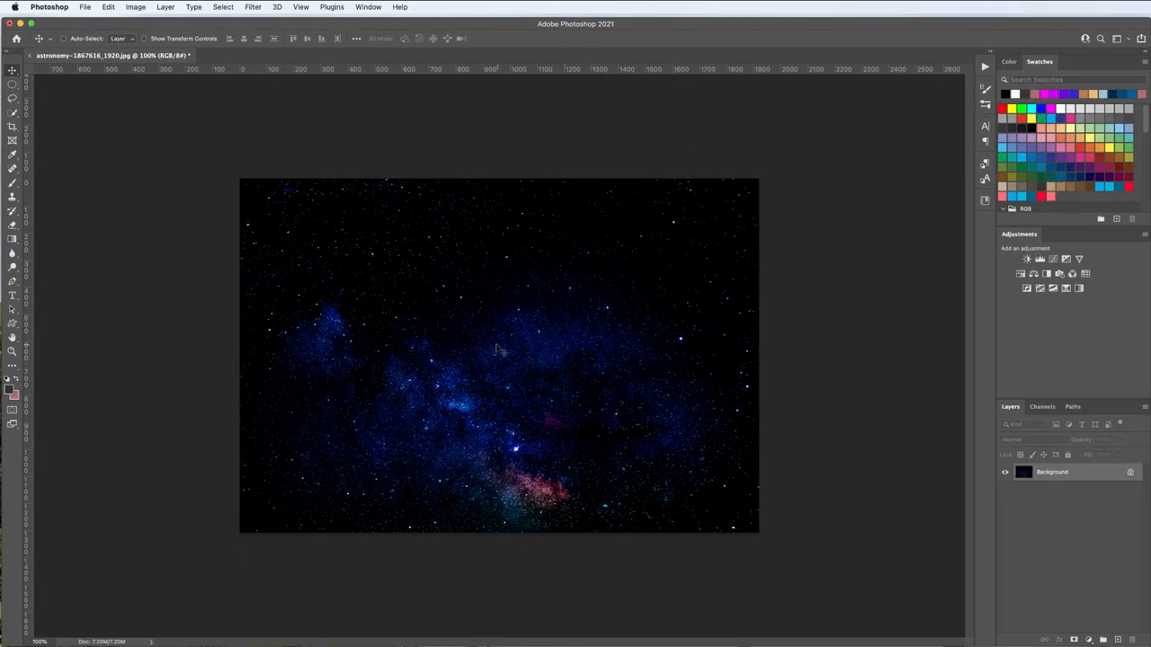
pyautogui.moveTo(489, 313)
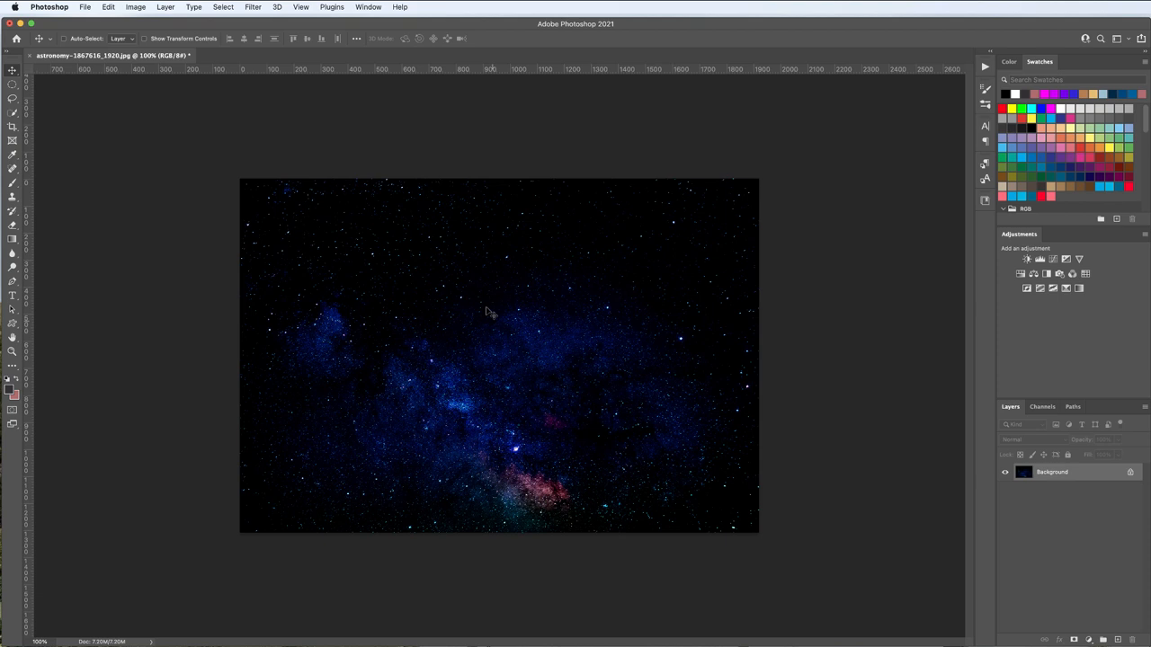
pyautogui.moveTo(88, 14)
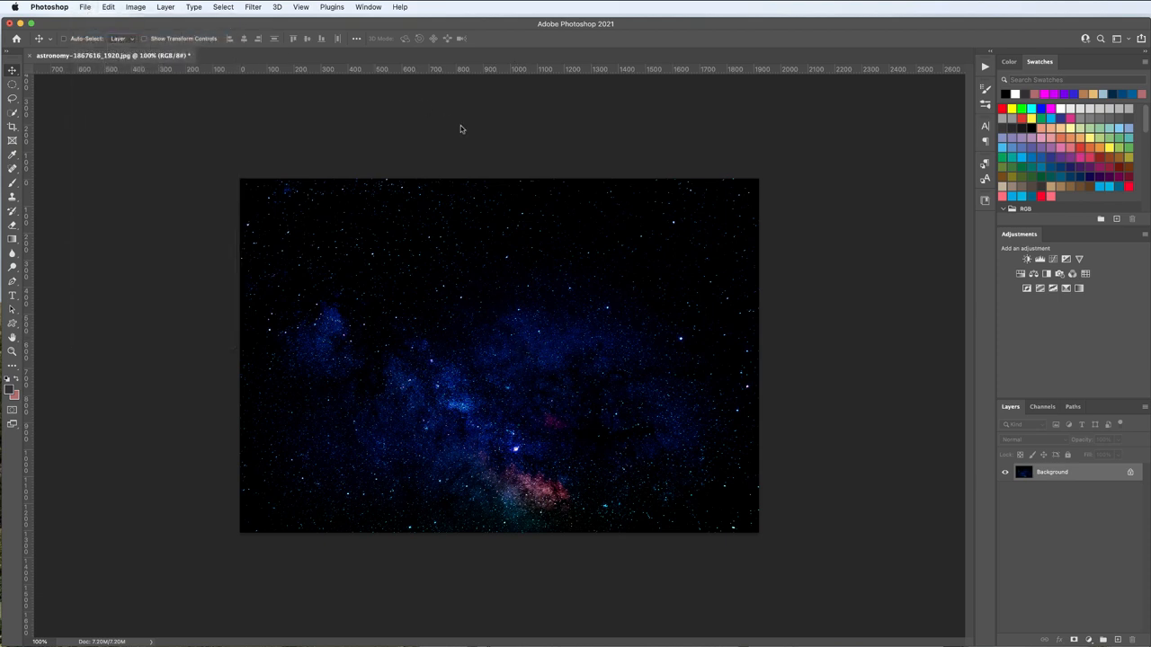
# Step: Open earth-11015_1920.jpg as a second document, view it, then return to the astronomy document
pyautogui.click(85, 7)
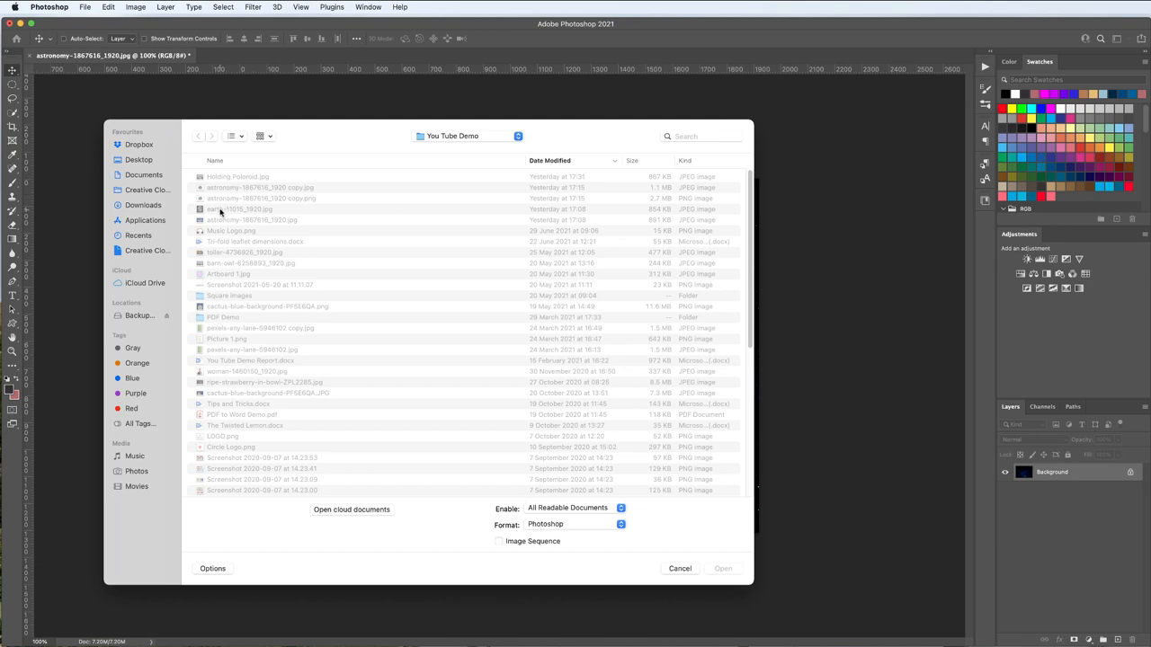
pyautogui.click(237, 209)
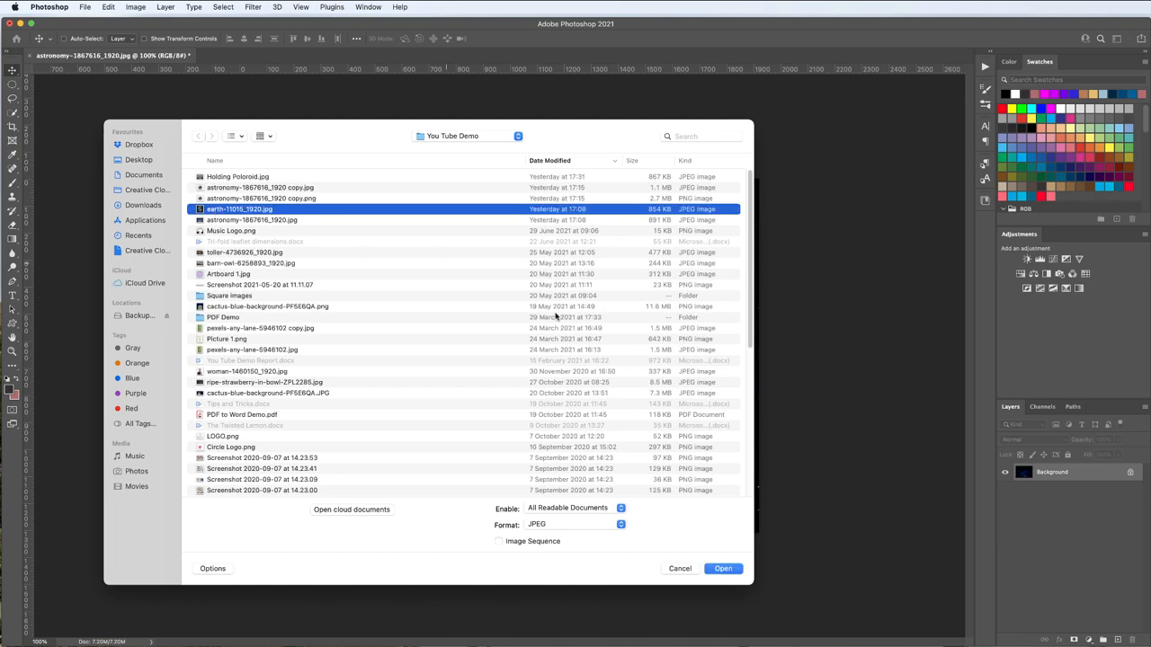
pyautogui.click(723, 568)
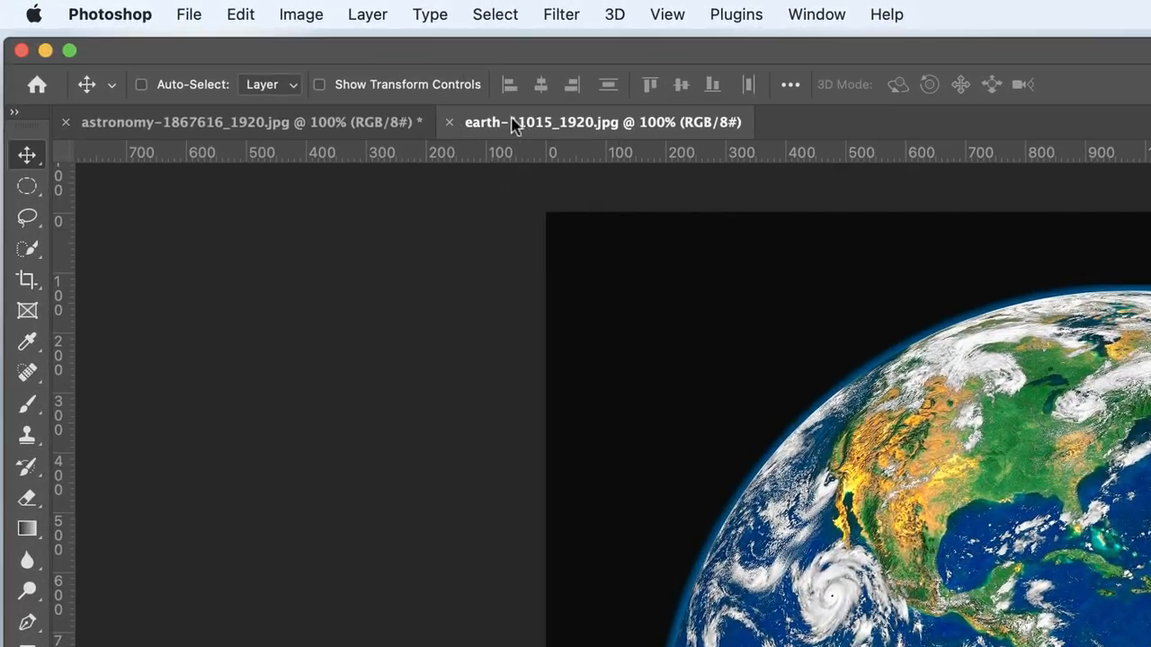
pyautogui.moveTo(513, 122)
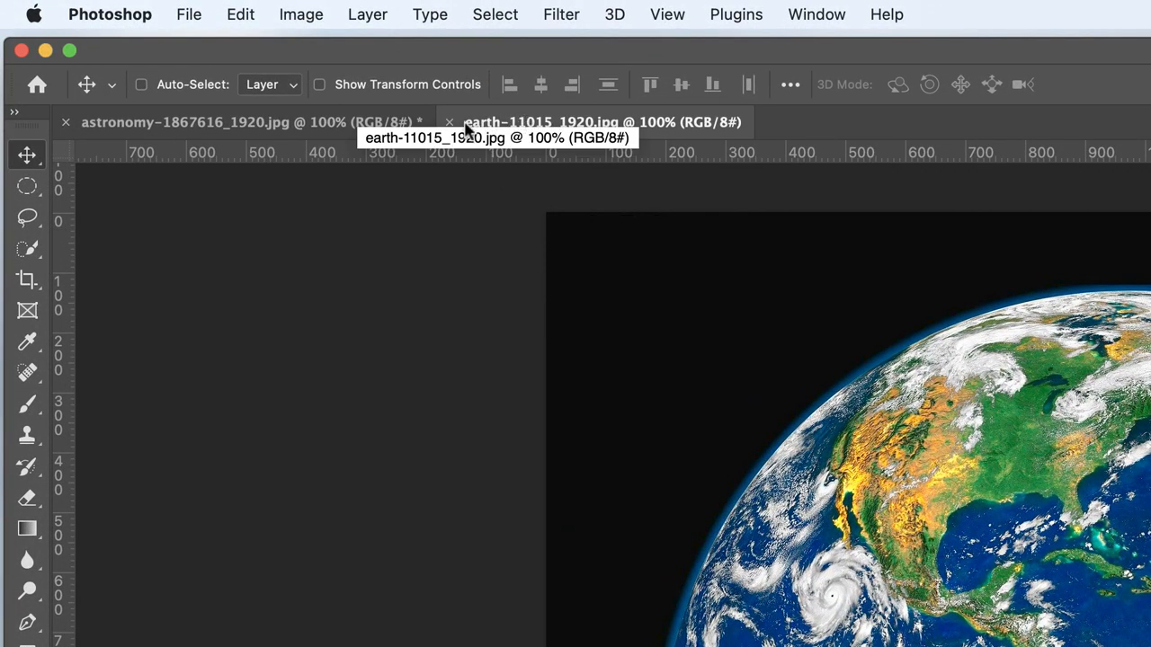
pyautogui.click(207, 122)
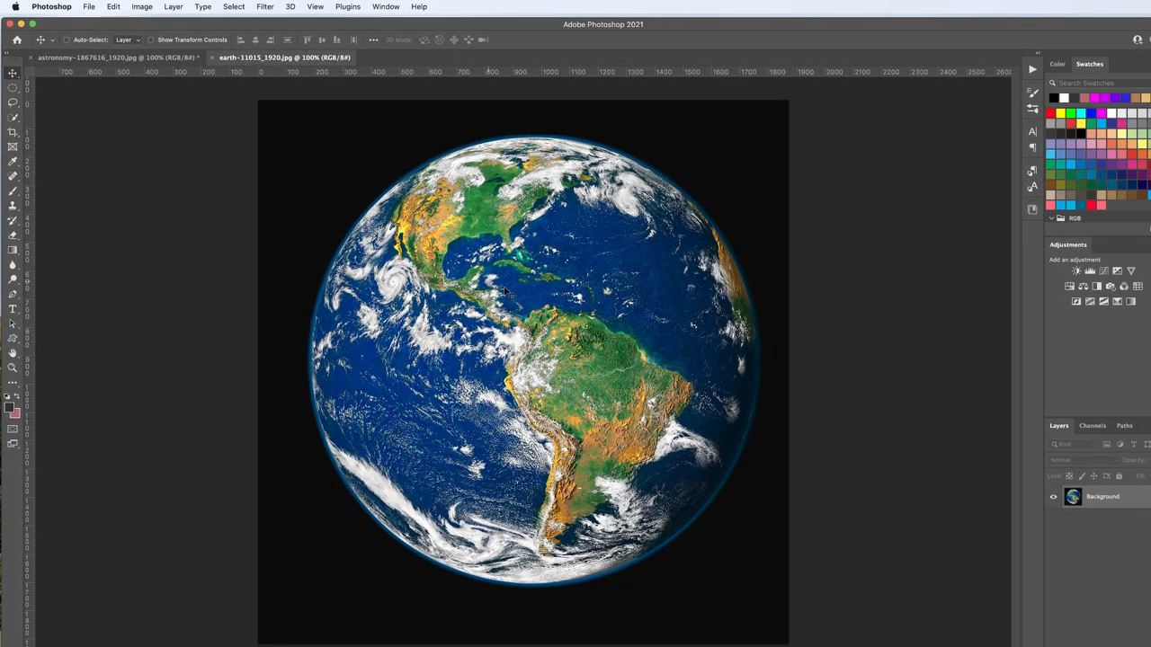
pyautogui.click(112, 57)
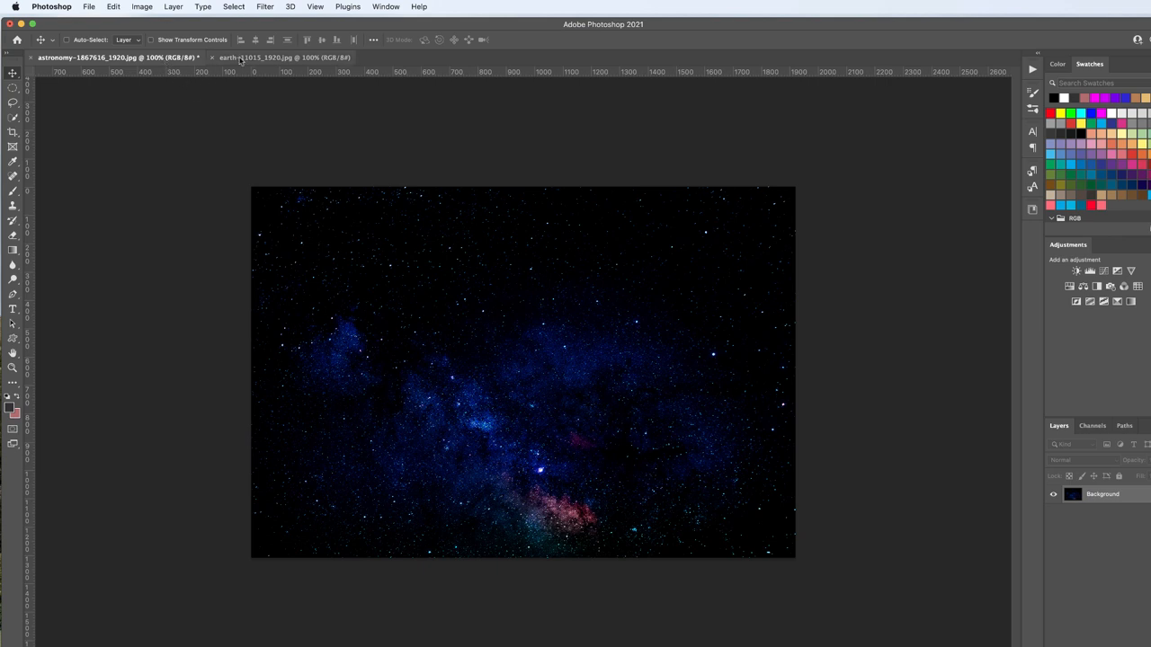
# Step: Switch to the Earth photo's tab to copy it into the astronomy document as Layer 1
pyautogui.click(285, 57)
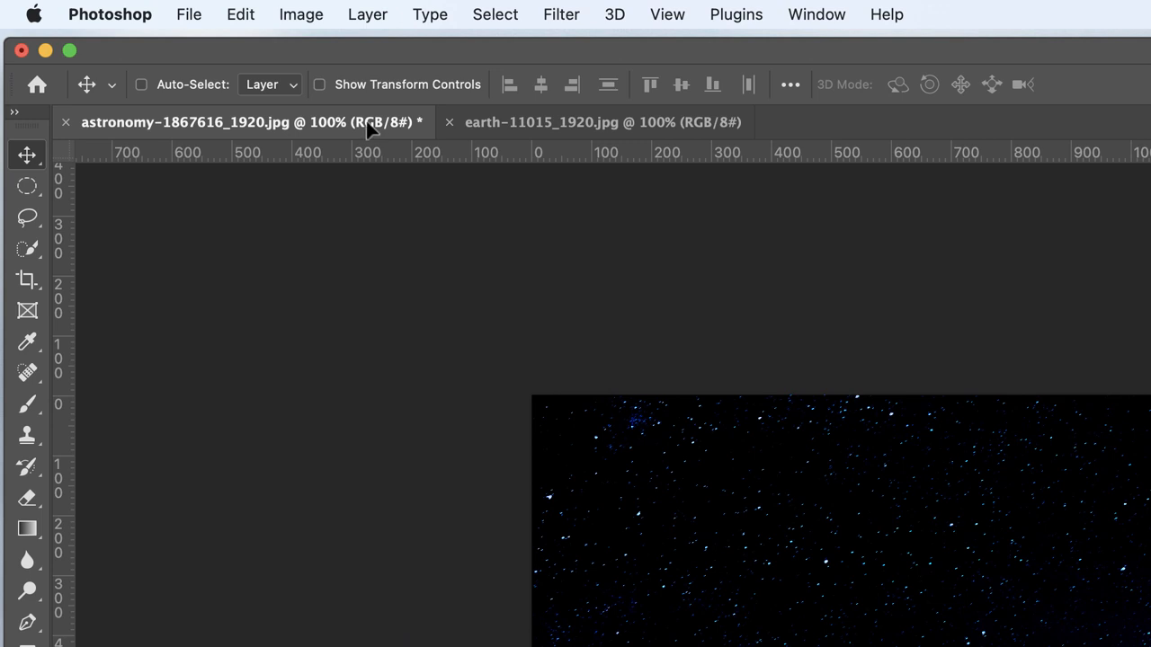
pyautogui.moveTo(766, 540)
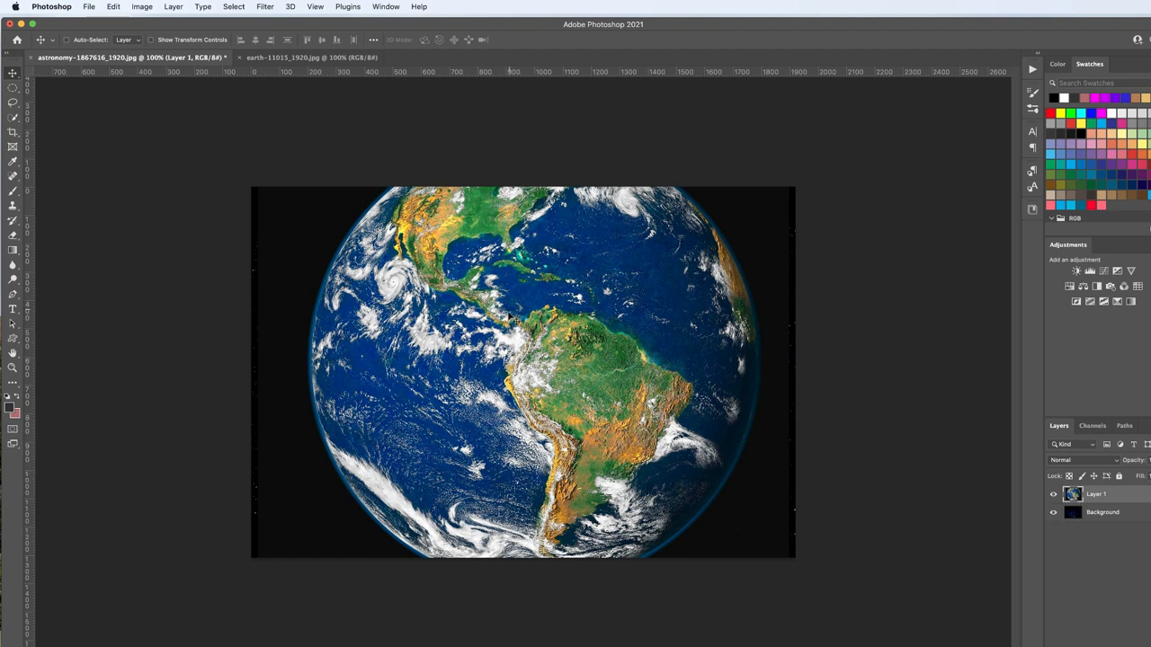
pyautogui.moveTo(363, 135)
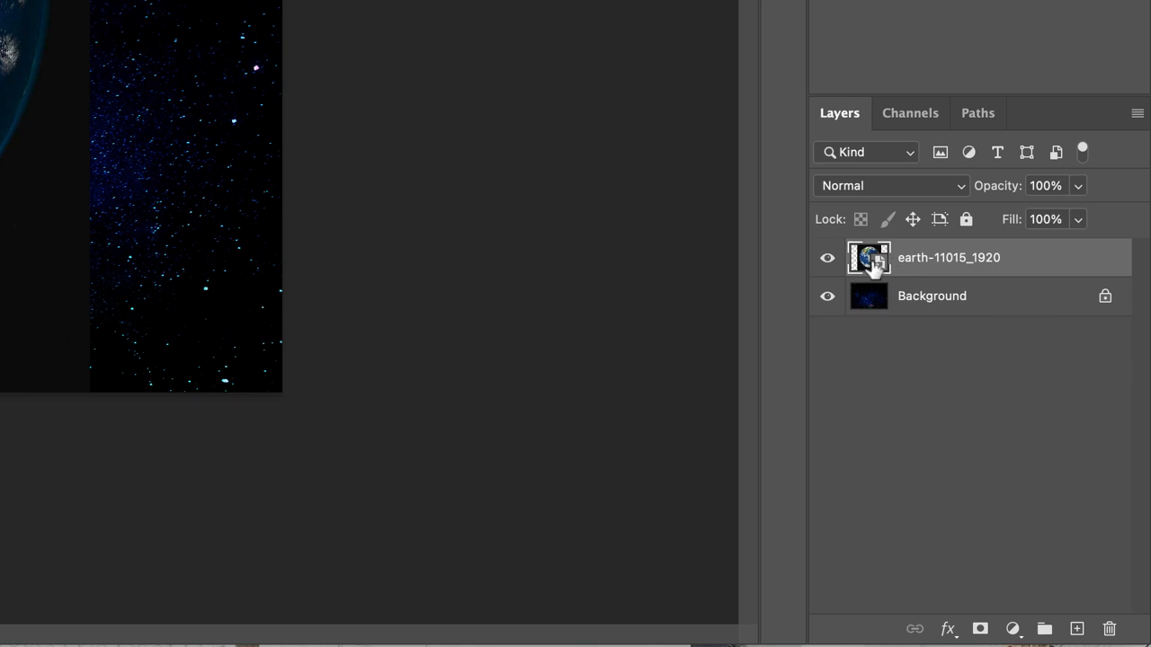
pyautogui.moveTo(896, 271)
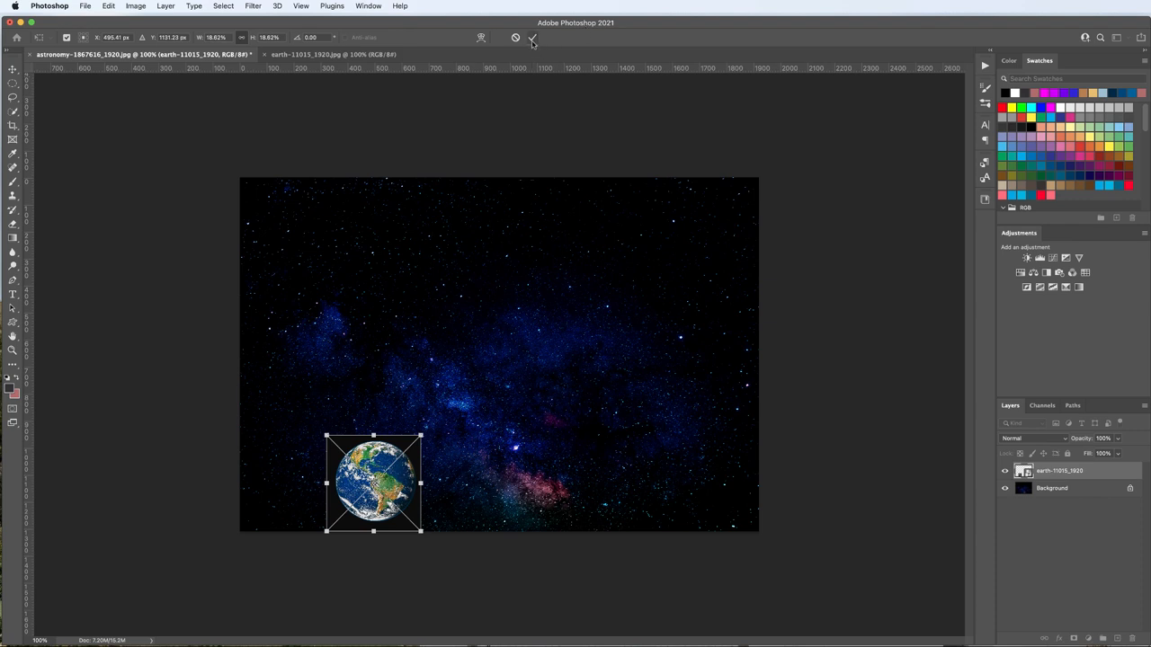
pyautogui.click(532, 38)
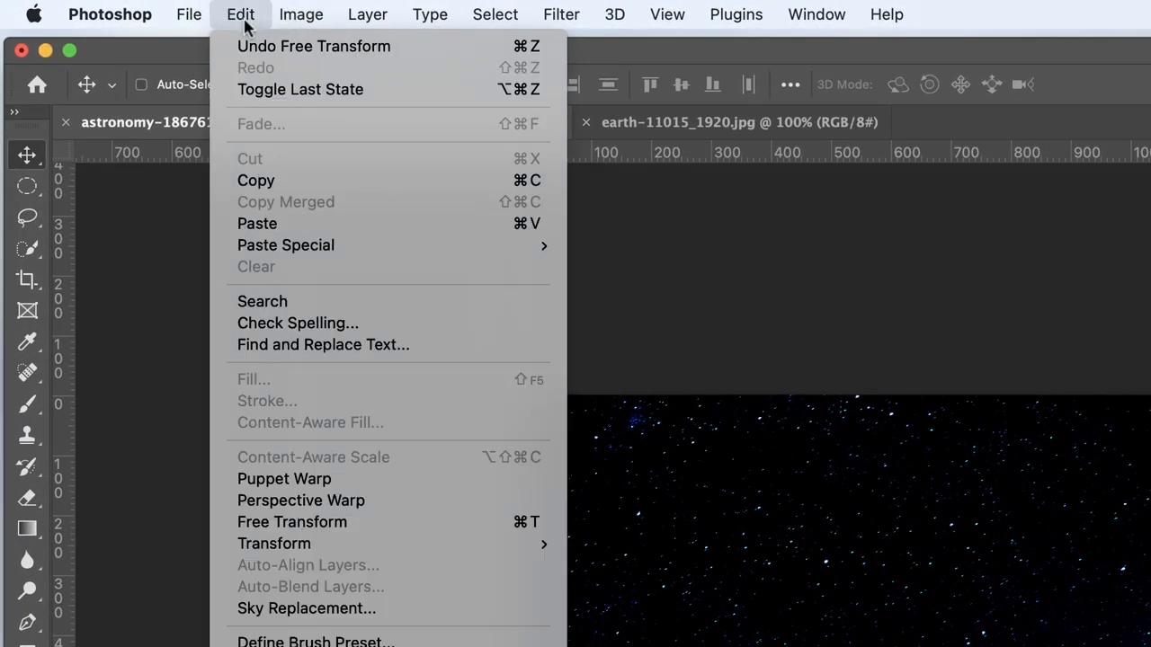
pyautogui.moveTo(273, 543)
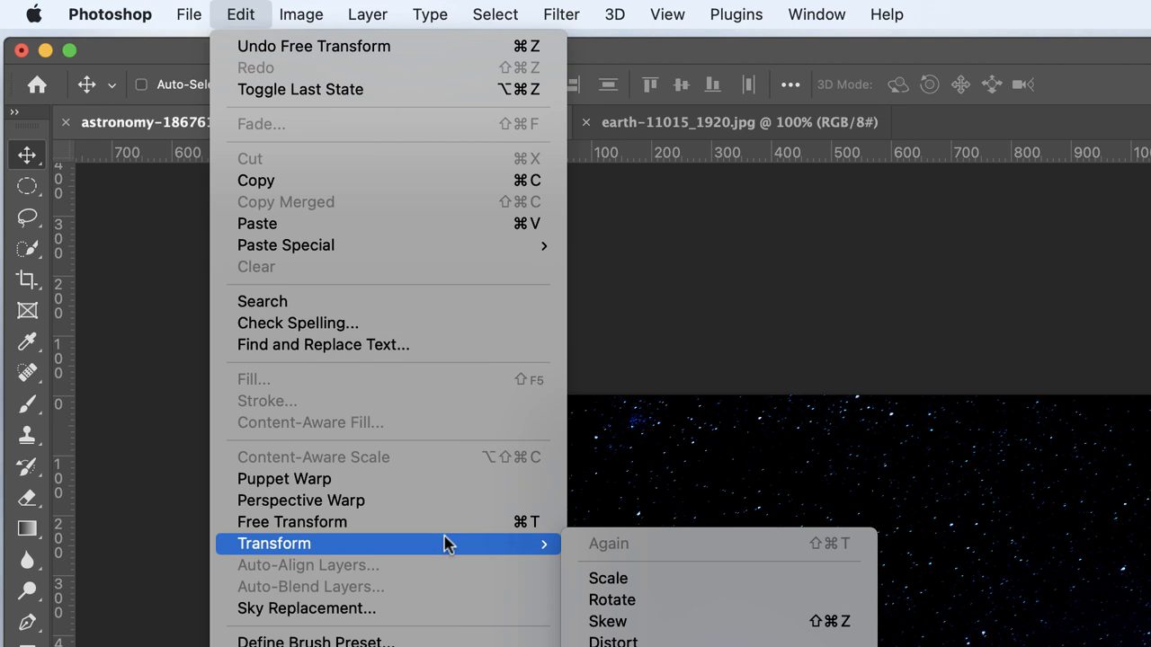
pyautogui.moveTo(608, 579)
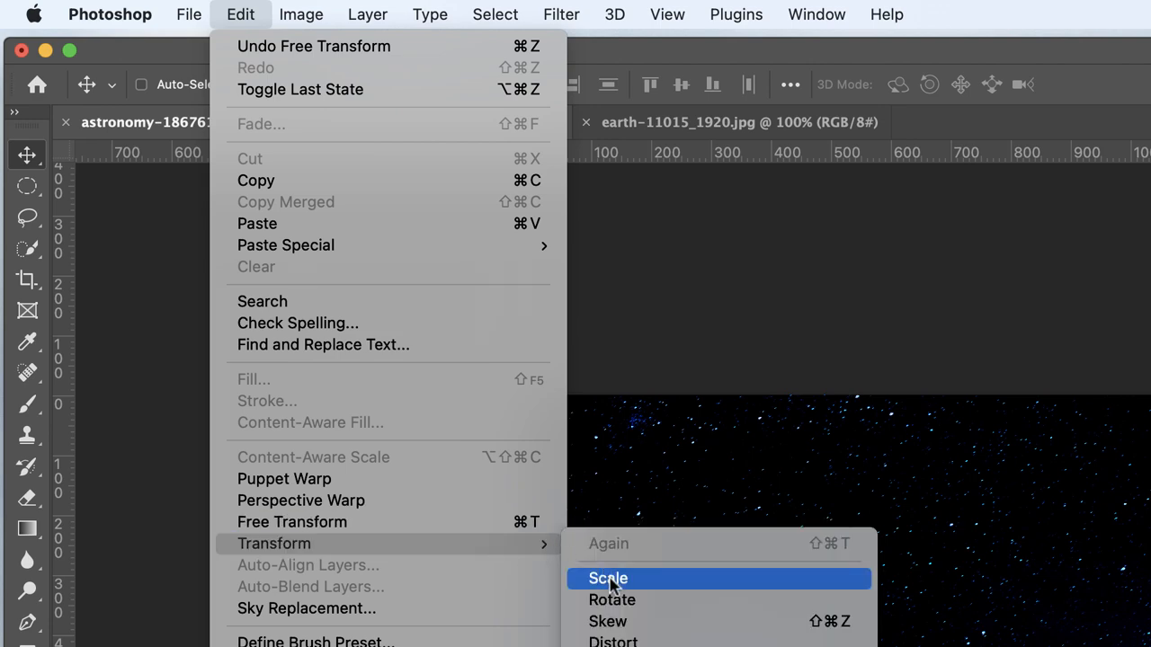
pyautogui.click(607, 579)
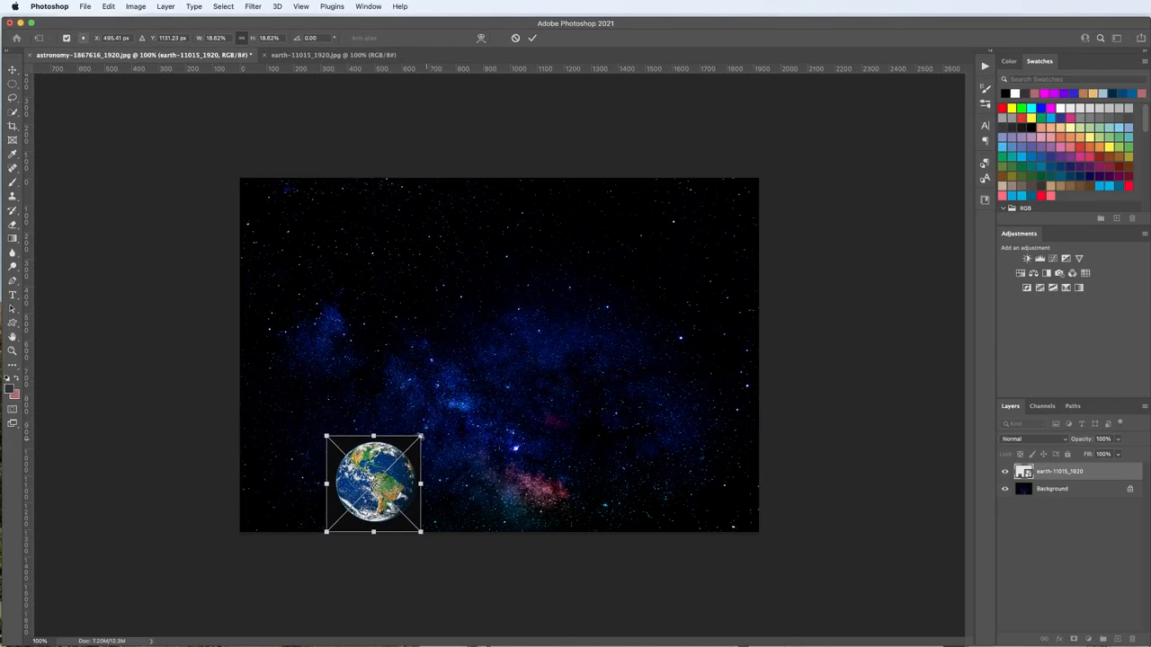
pyautogui.moveTo(421, 437); pyautogui.dragTo(656, 194)
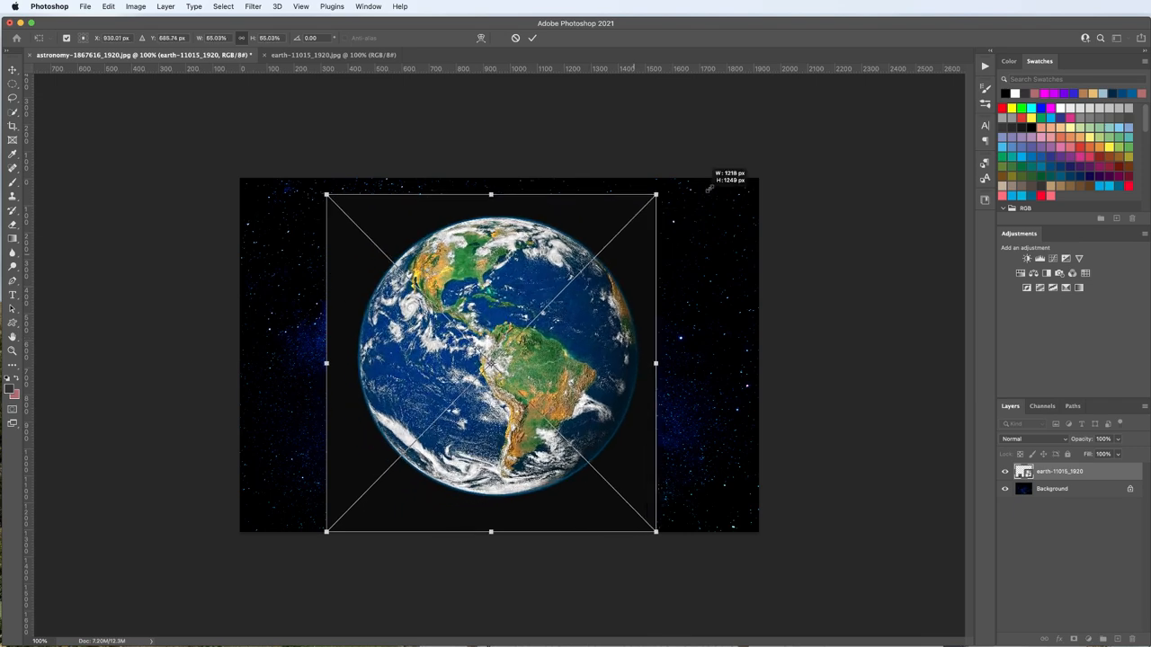
pyautogui.moveTo(654, 194); pyautogui.dragTo(733, 115)
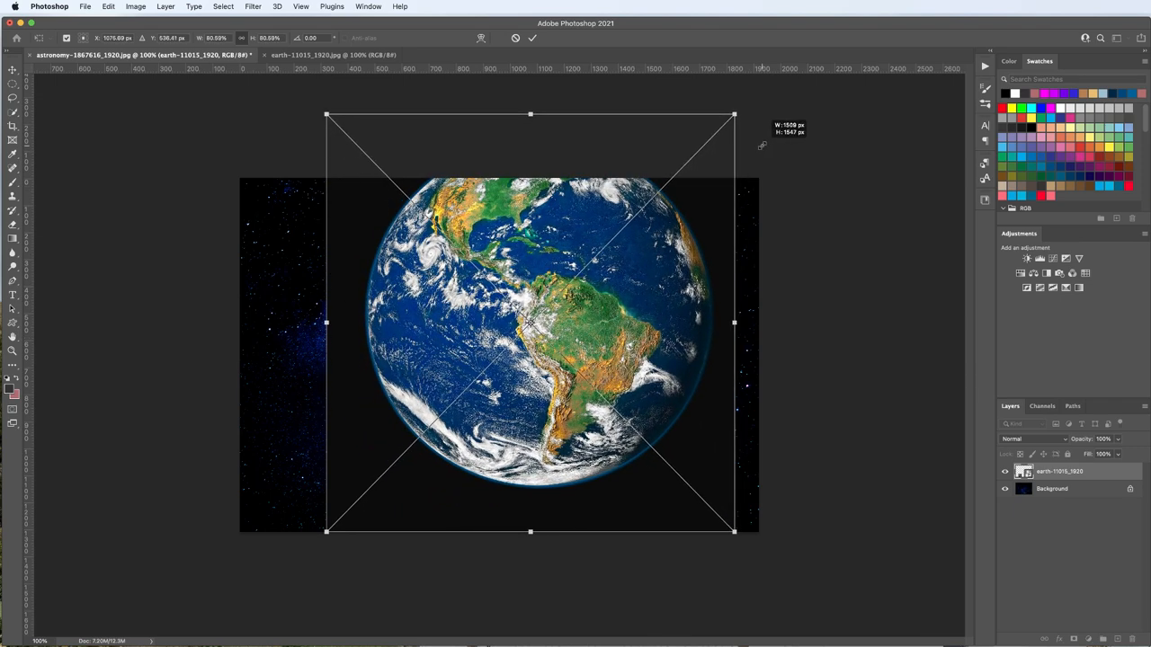
pyautogui.moveTo(734, 531); pyautogui.dragTo(475, 531)
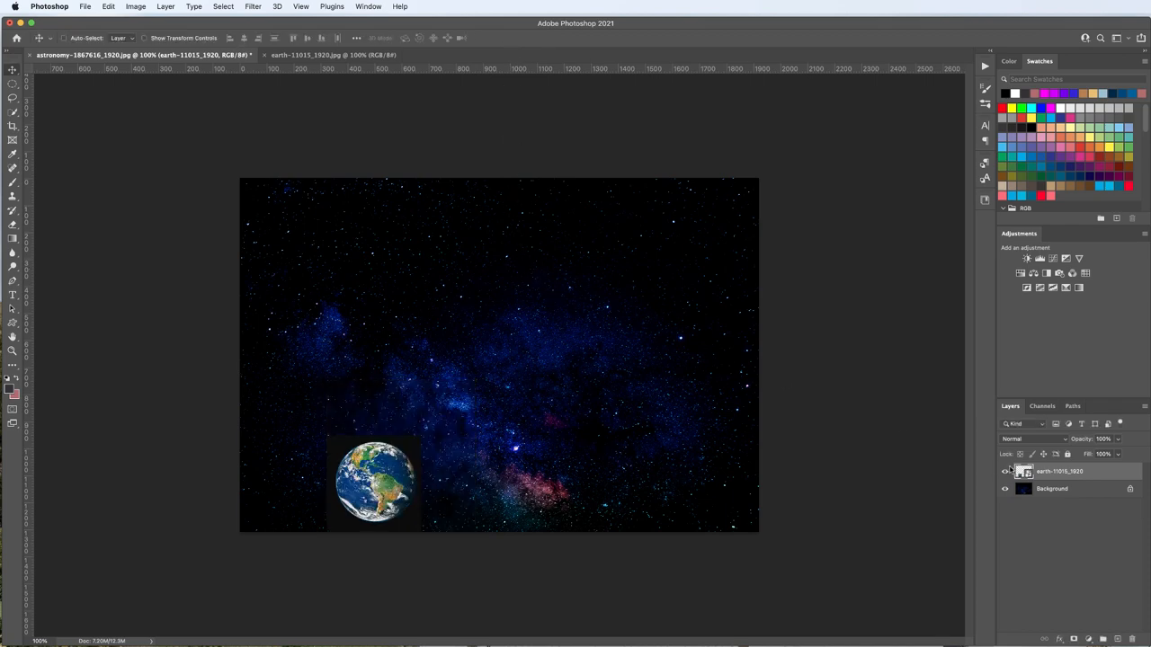
# Step: Paste the Earth image again as a new Layer 1 above the first globe
pyautogui.click(333, 54)
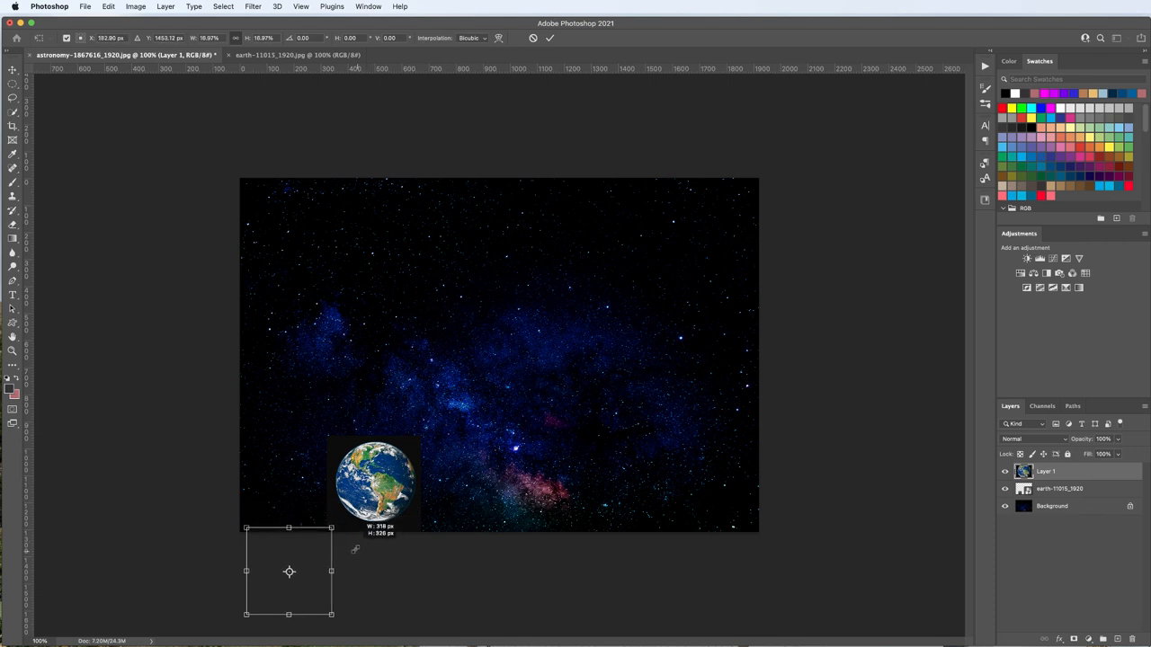
# Step: Place the small Layer 1 globe in the upper left, commit it, then scale it back up to full canvas size
pyautogui.moveTo(290, 571); pyautogui.dragTo(309, 325)
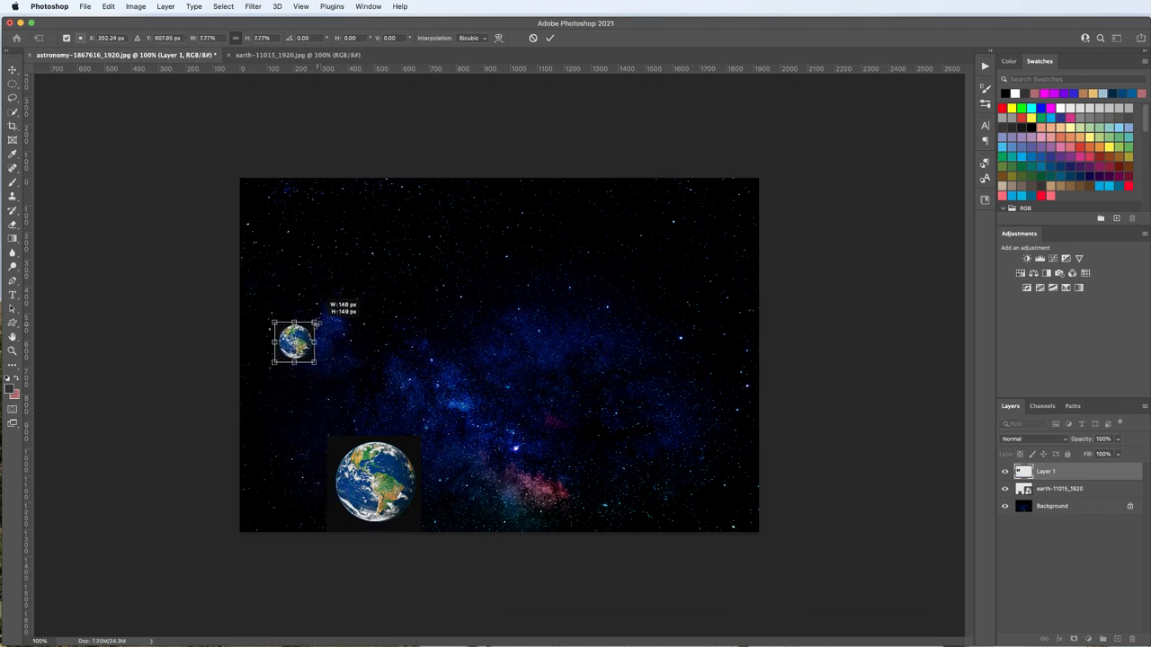
pyautogui.click(550, 38)
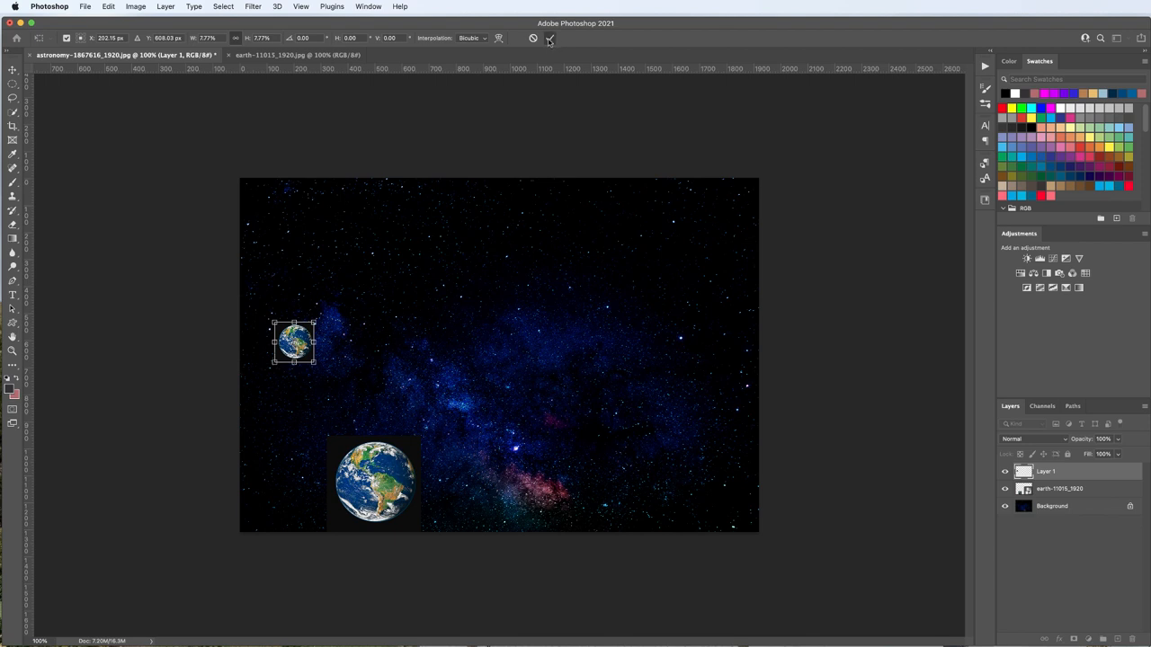
pyautogui.click(548, 38)
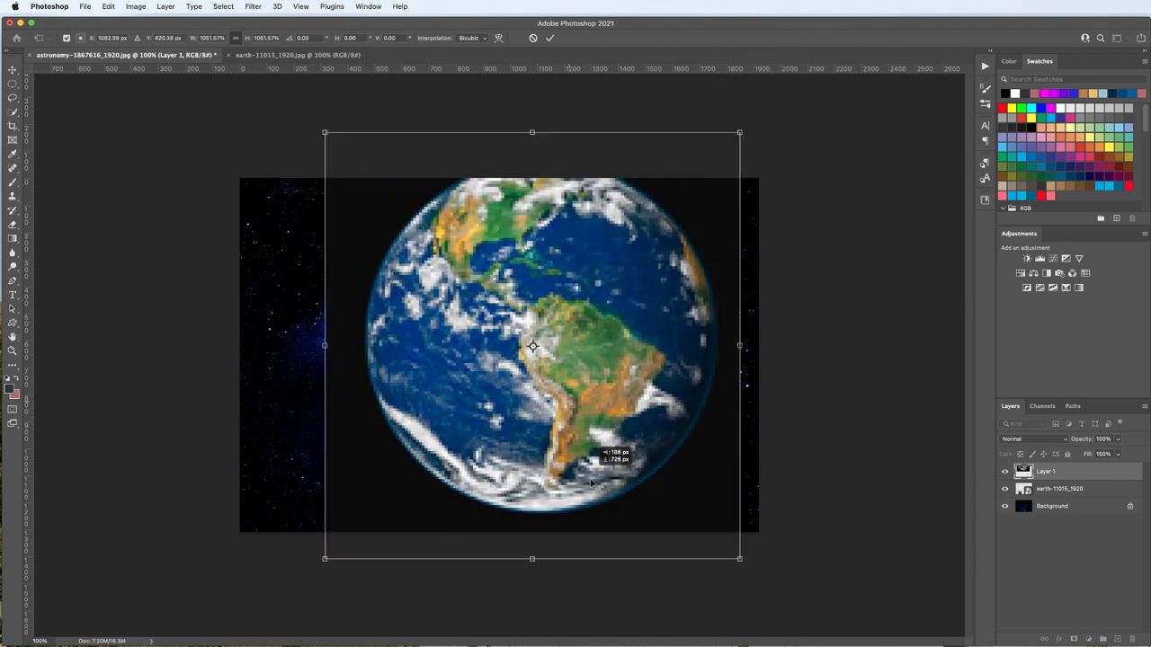
pyautogui.moveTo(532, 345); pyautogui.dragTo(539, 387)
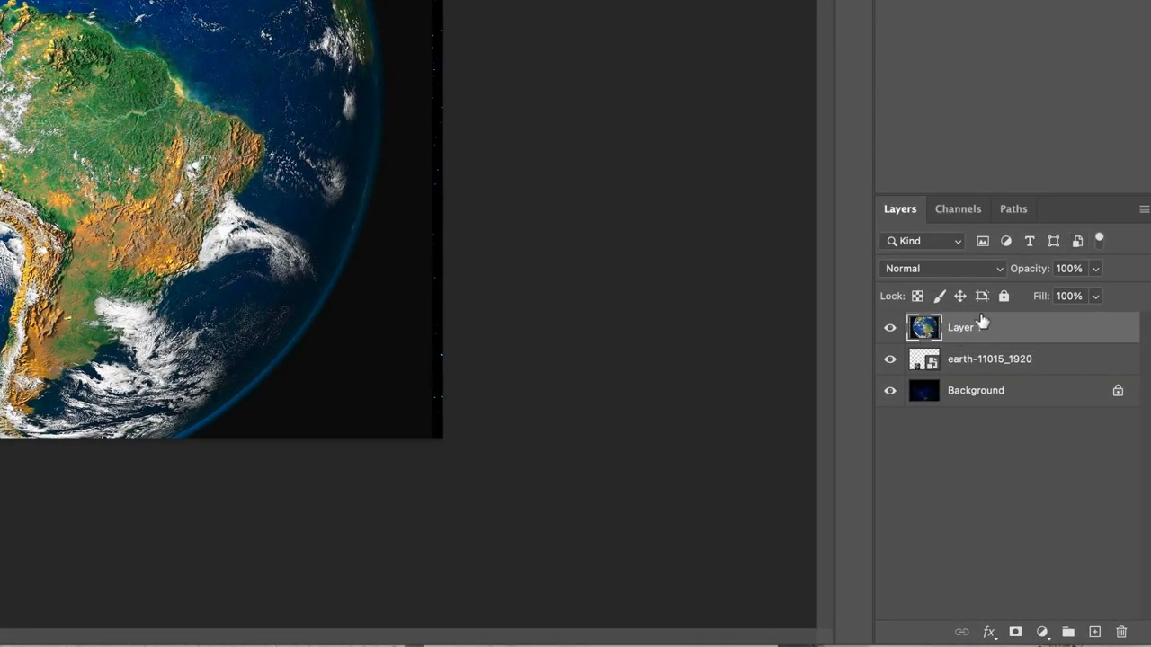
# Step: Convert Layer 1 to a Smart Object and scale it down near the lower left with Free Transform
pyautogui.rightClick(961, 327)
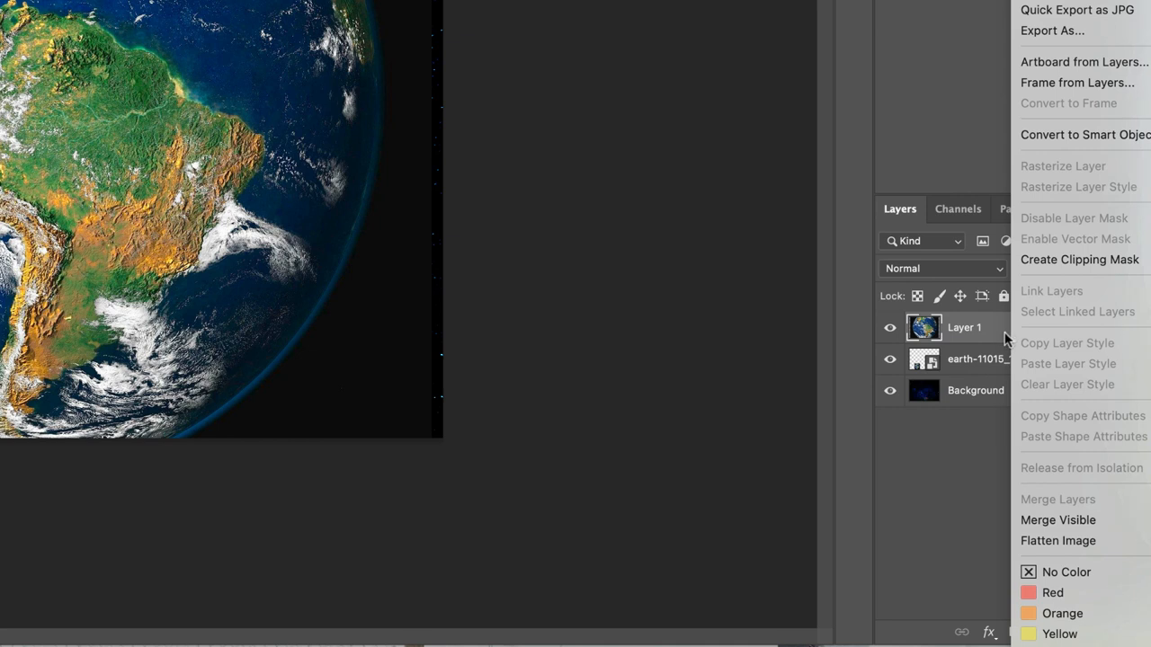
pyautogui.moveTo(1083, 135)
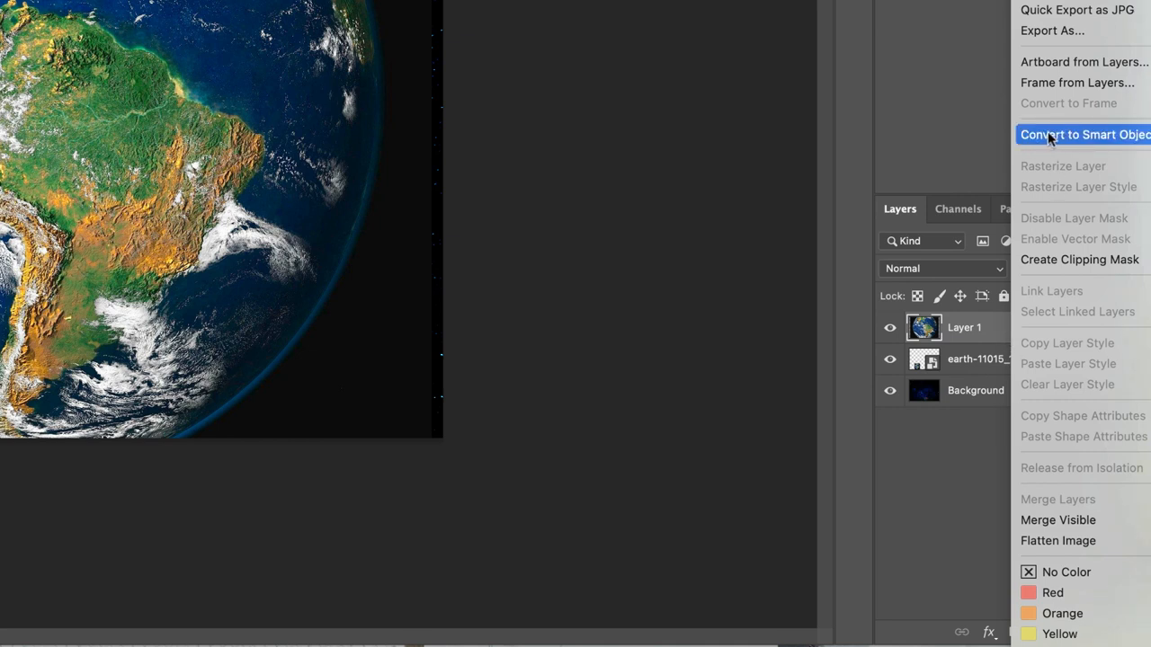
pyautogui.click(1084, 133)
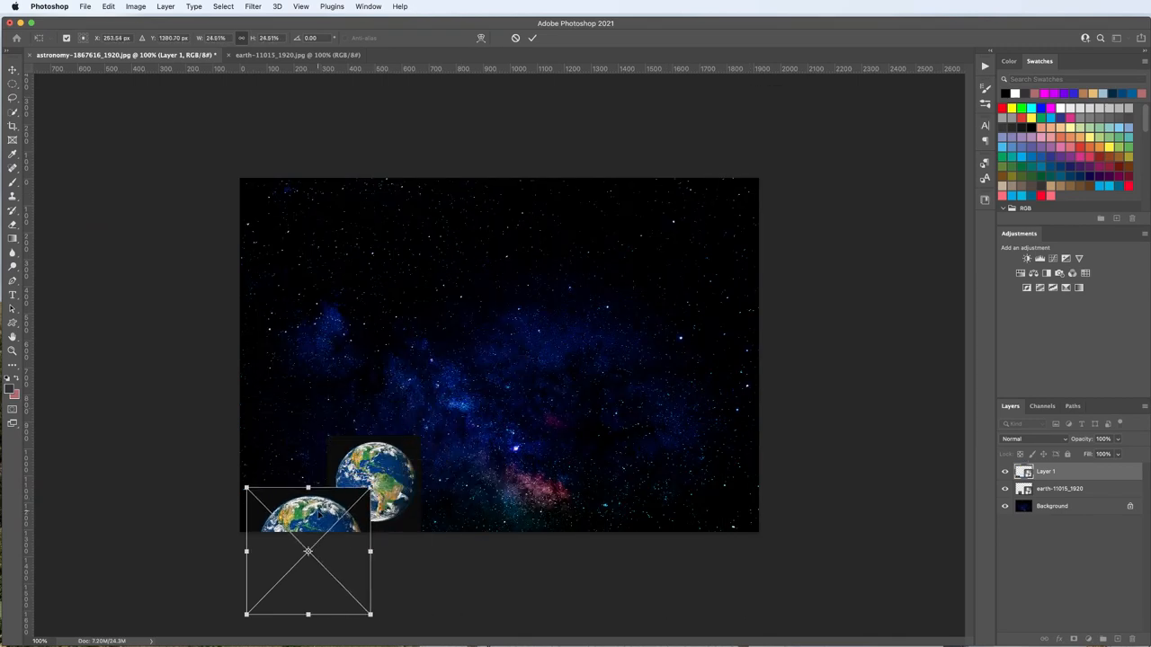
pyautogui.moveTo(308, 550); pyautogui.dragTo(330, 342)
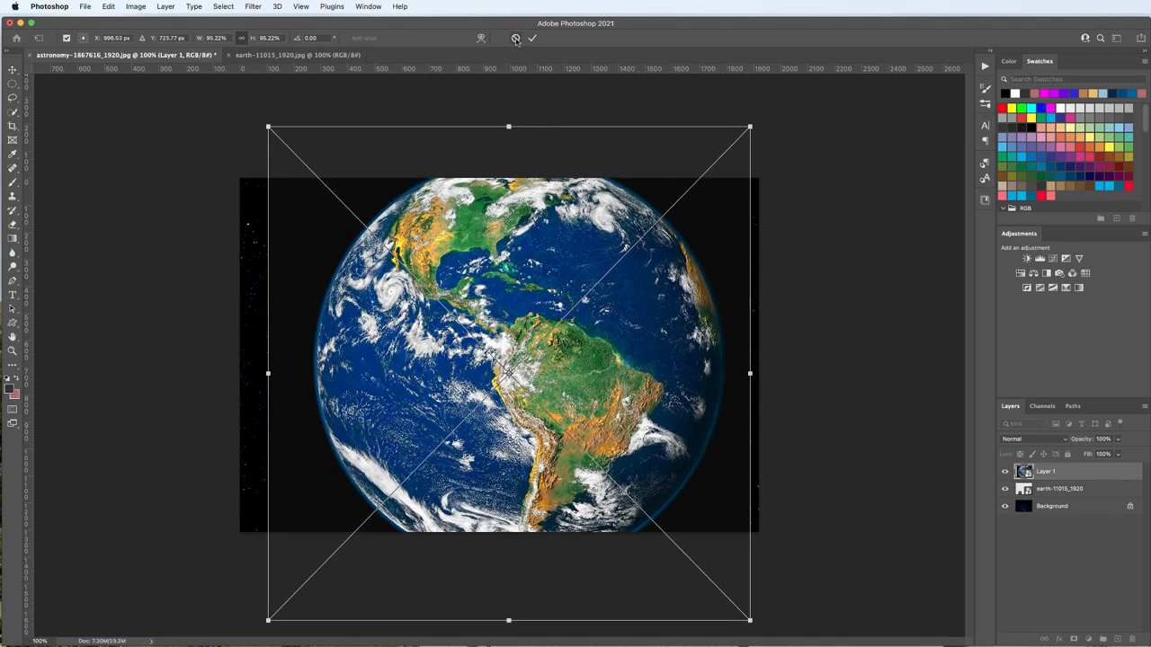
pyautogui.click(532, 38)
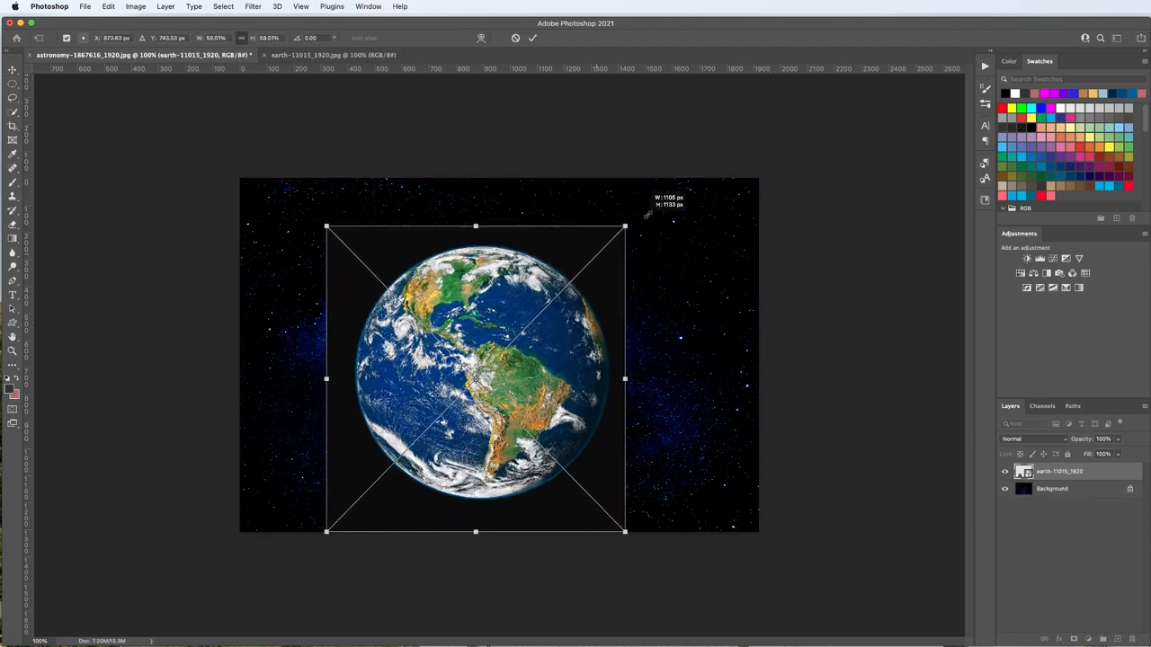
# Step: Resize the first Earth globe on the astronomy canvas with the Move tool
pyautogui.moveTo(626, 226); pyautogui.dragTo(668, 181)
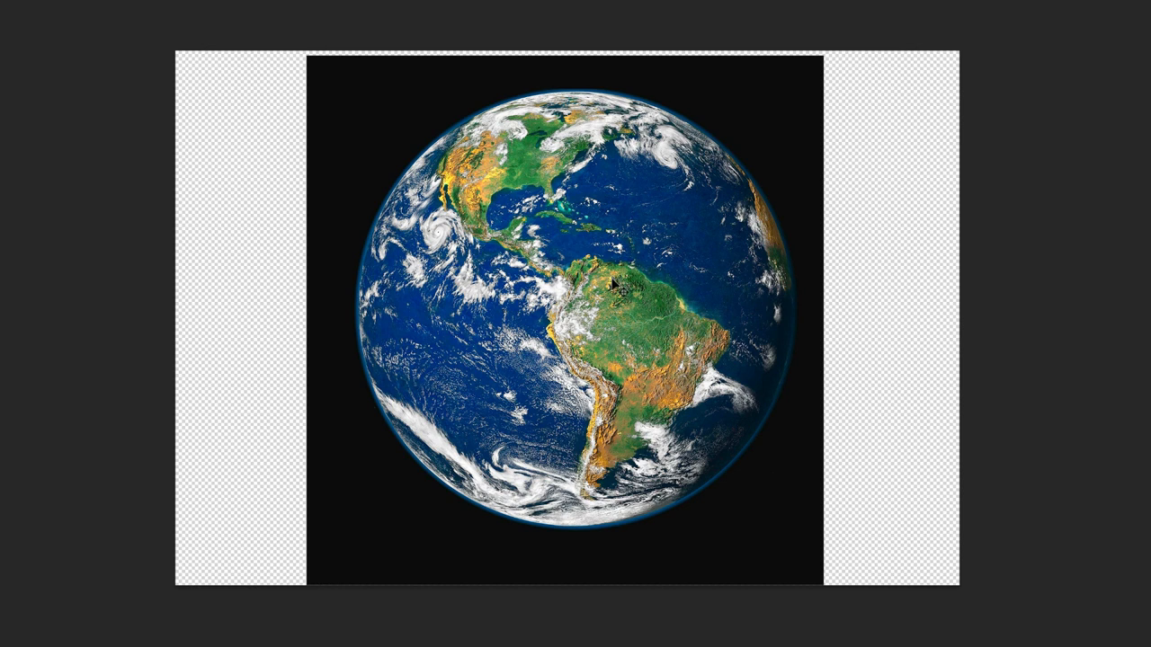
pyautogui.moveTo(884, 357)
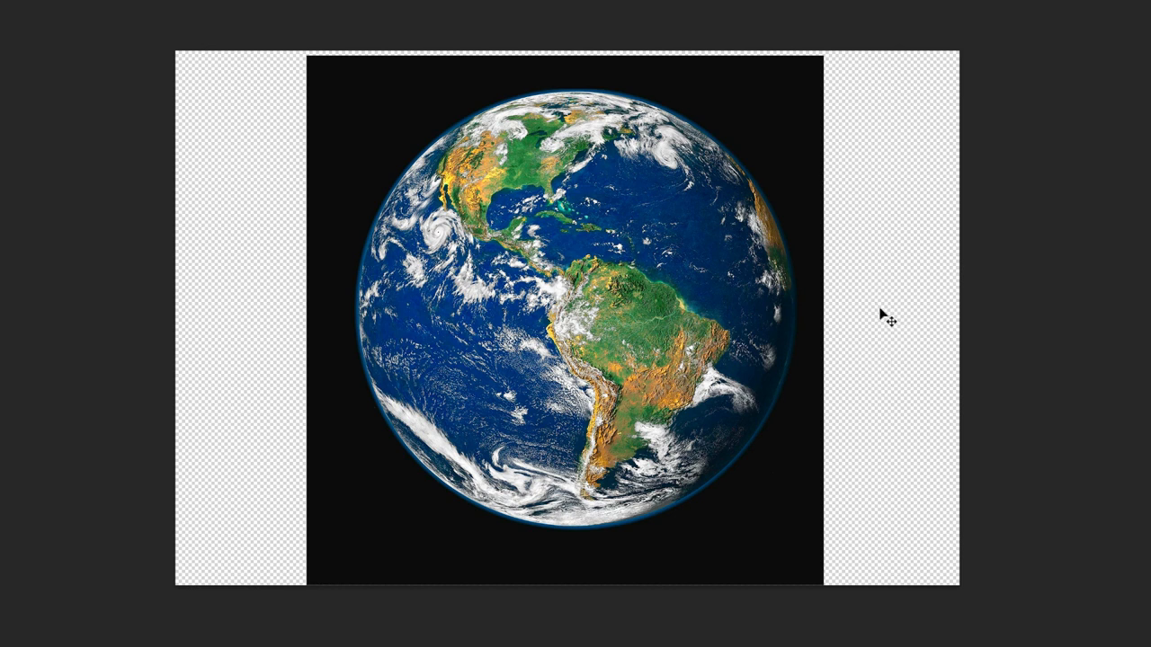
pyautogui.moveTo(853, 372)
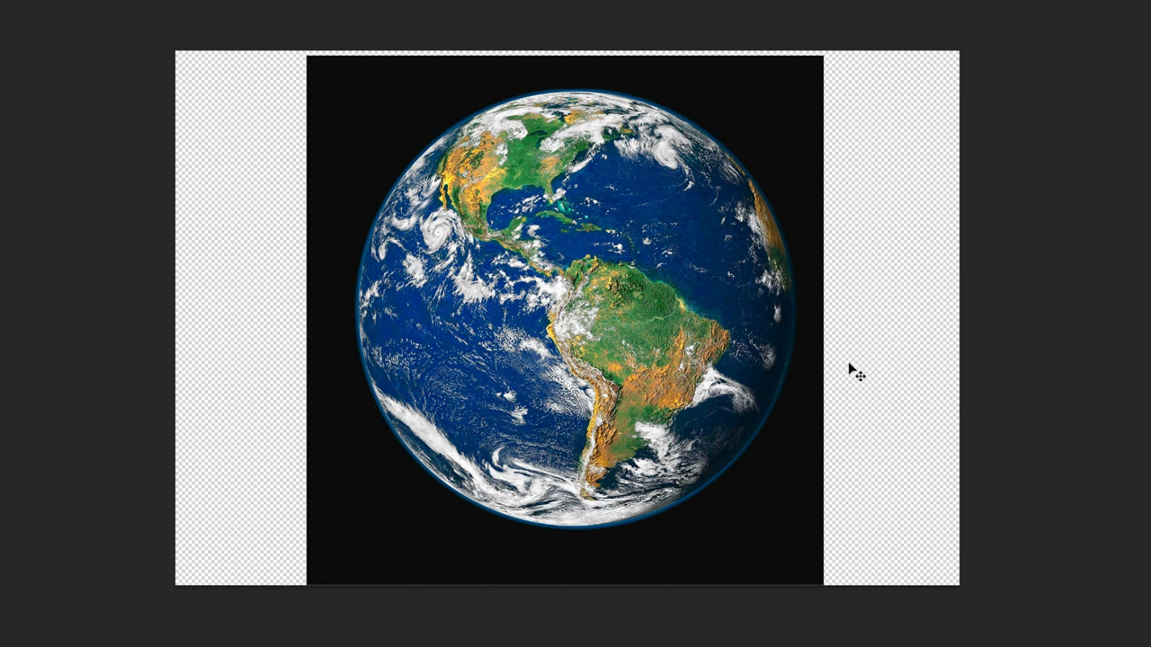
pyautogui.moveTo(633, 93)
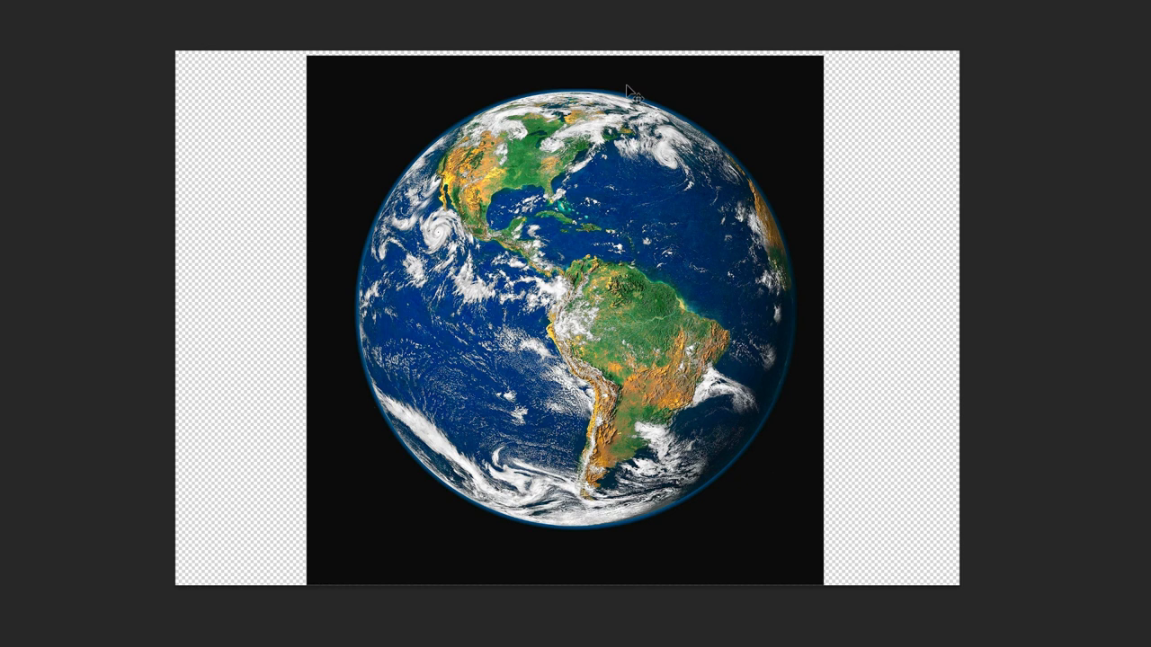
pyautogui.moveTo(890, 421)
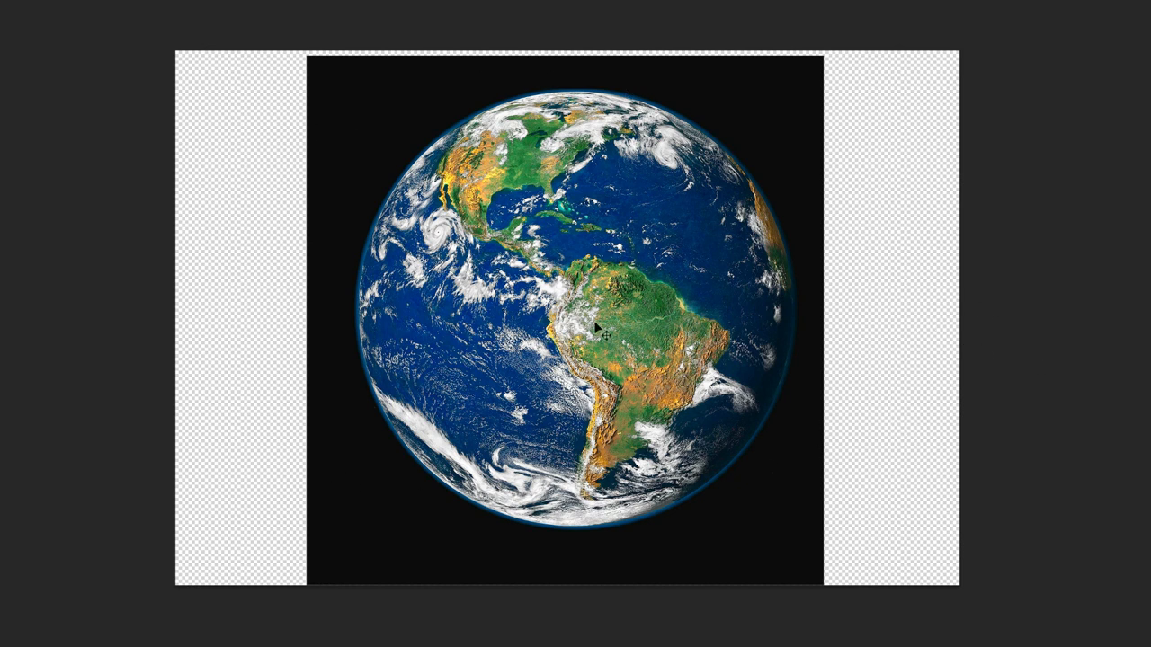
pyautogui.moveTo(860, 431)
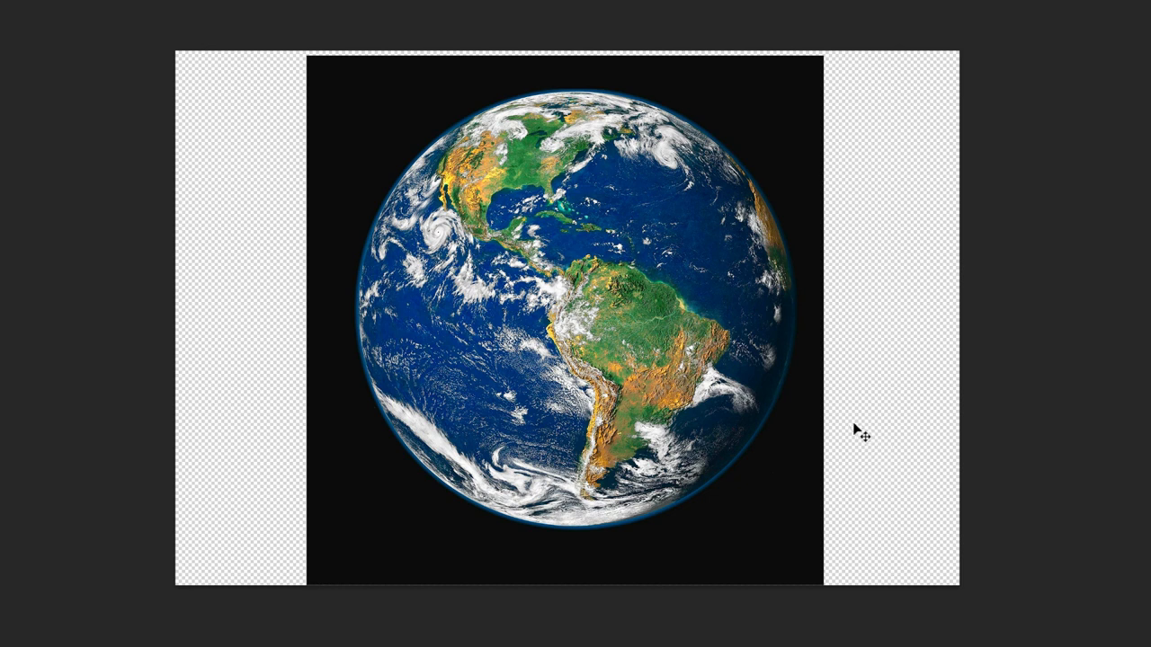
pyautogui.moveTo(872, 302)
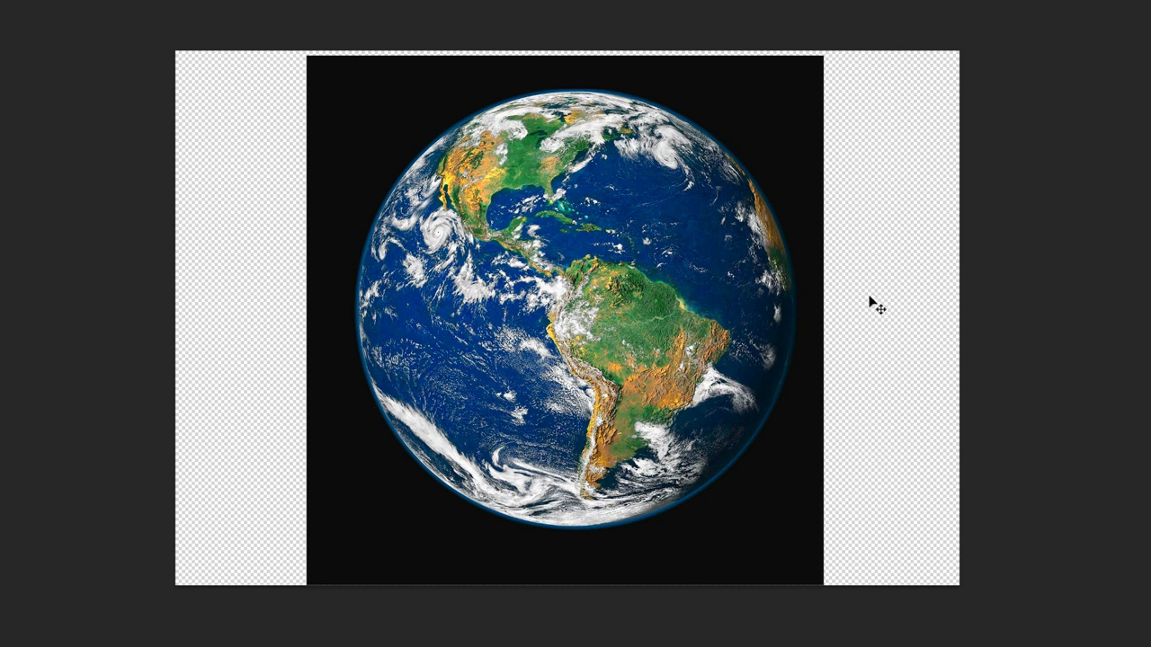
pyautogui.moveTo(817, 194)
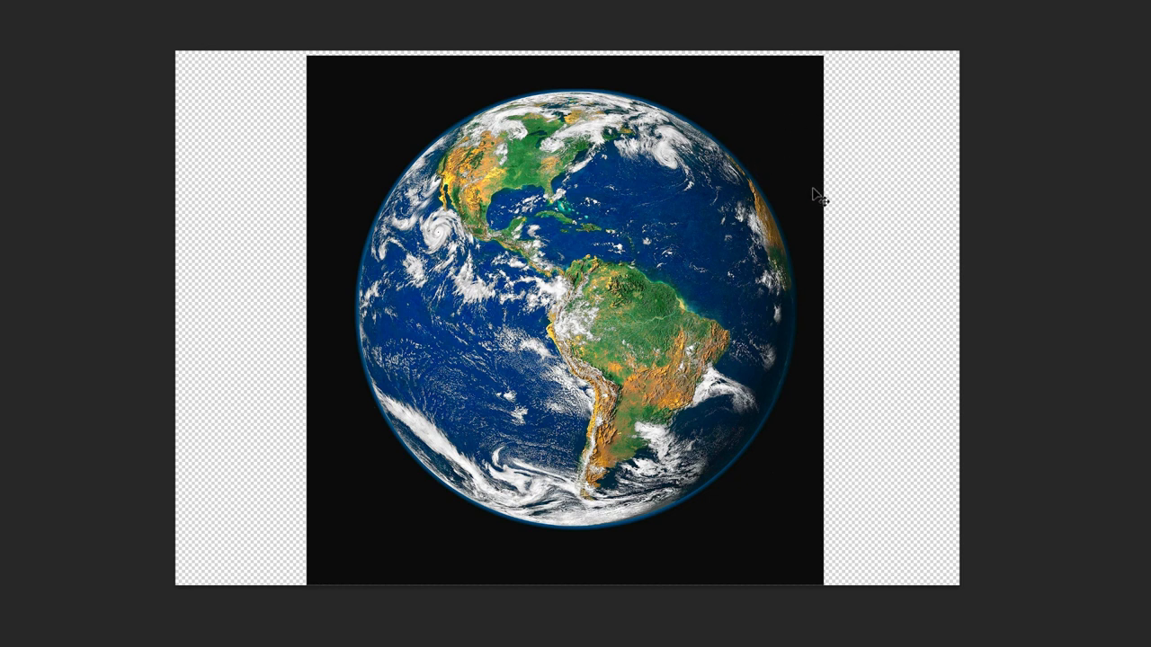
pyautogui.moveTo(863, 376)
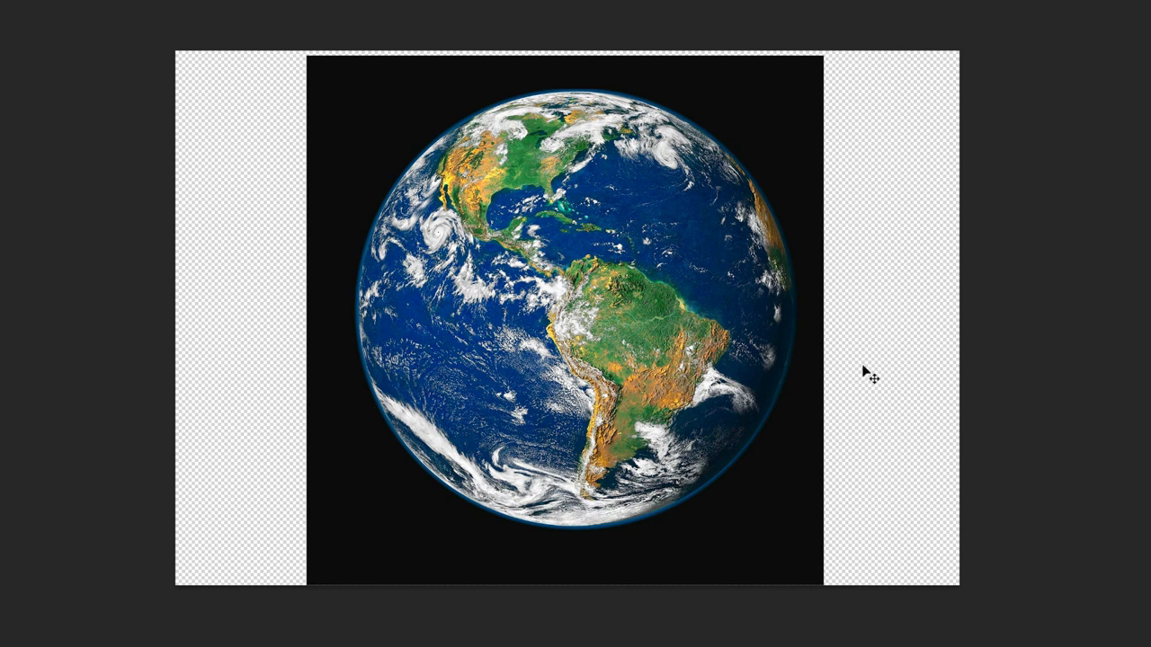
pyautogui.moveTo(861, 393)
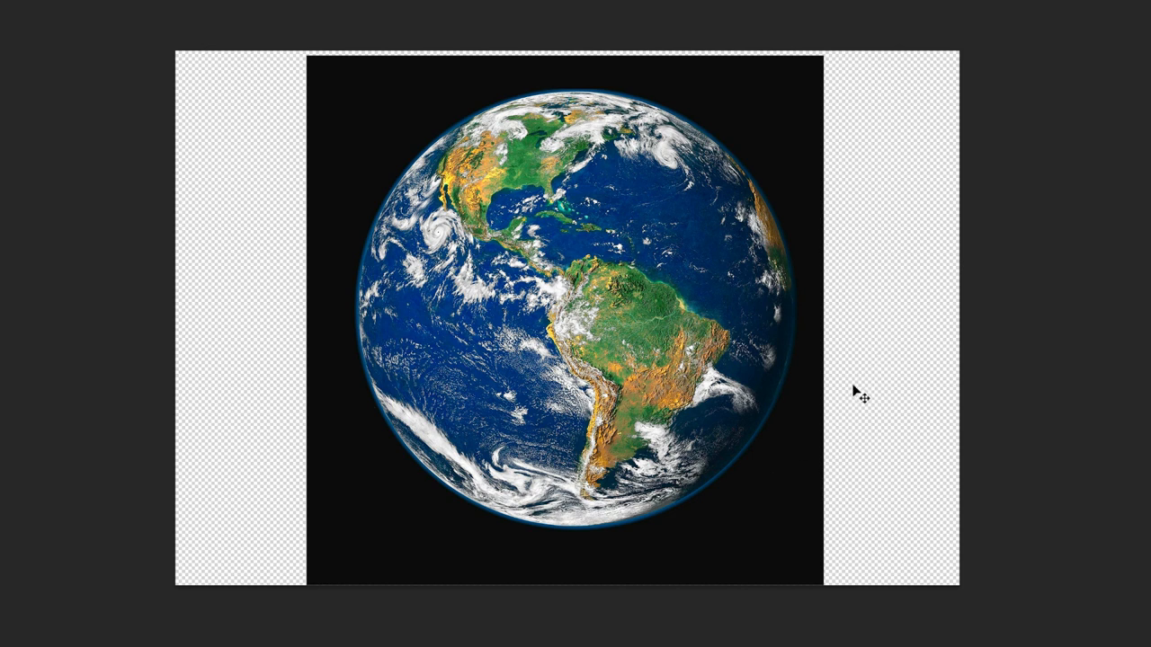
pyautogui.moveTo(485, 176)
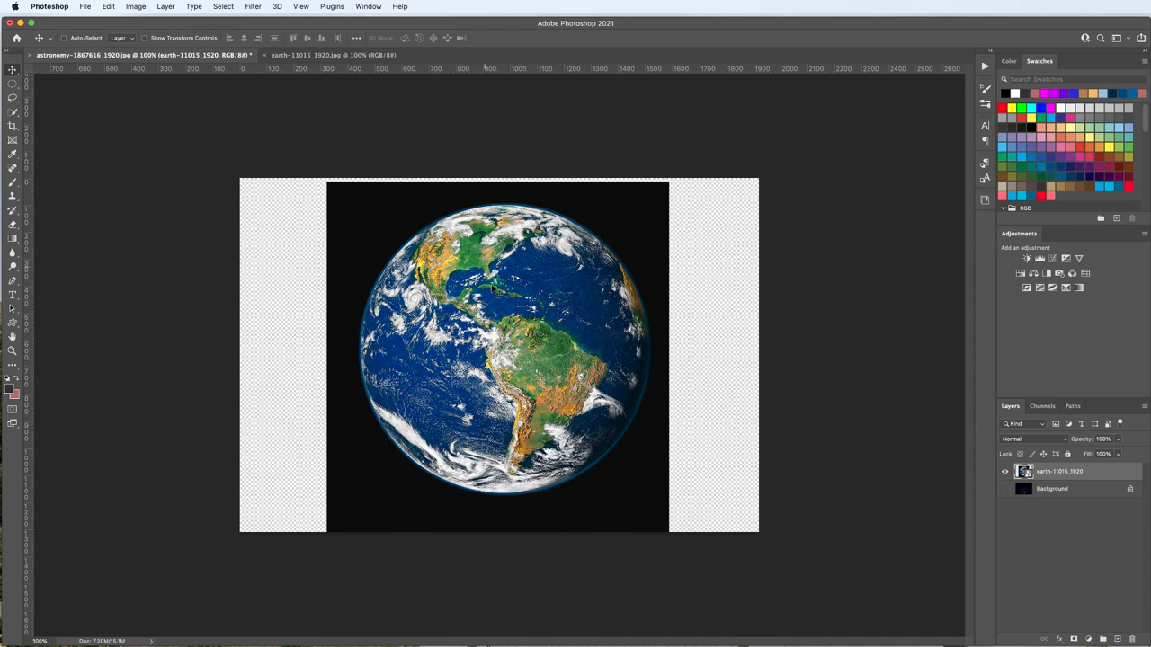
# Step: Open astronomy-1867616_1920 copy.jpg and position the white-backed Earth copy on the astronomy canvas
pyautogui.click(84, 8)
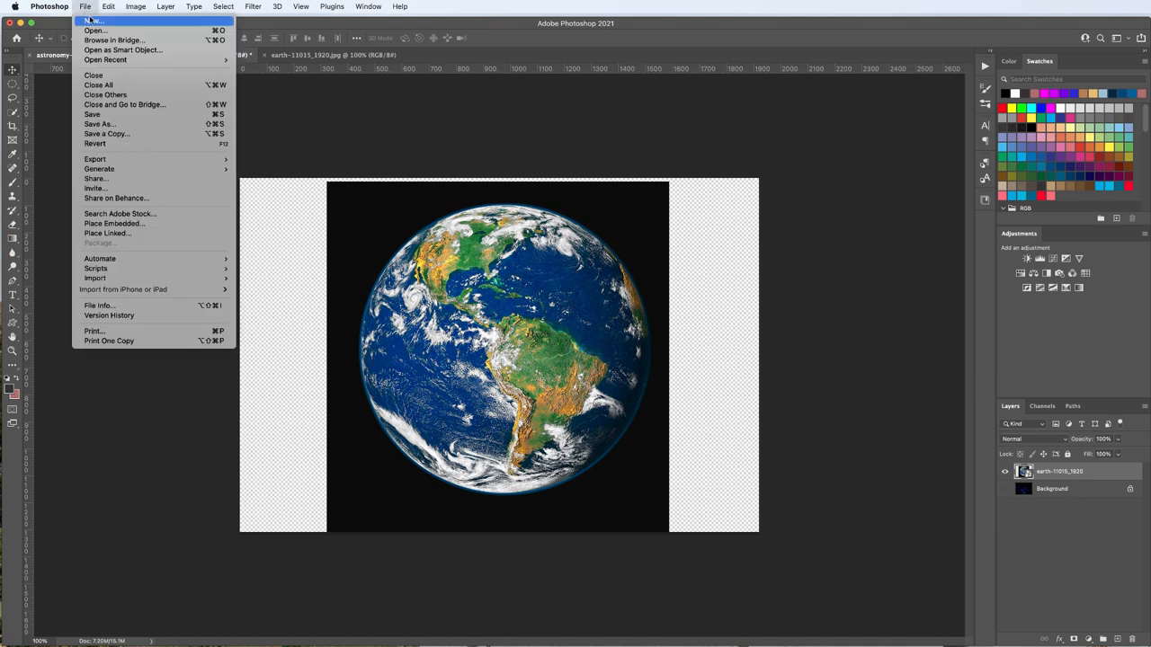
pyautogui.click(93, 29)
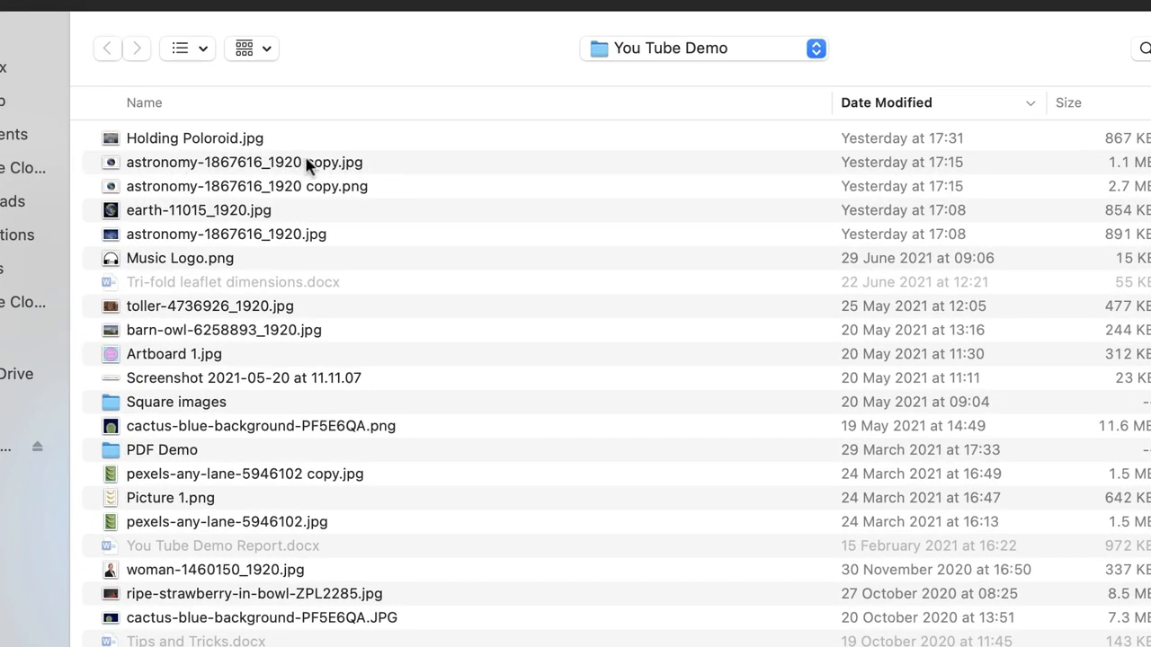
pyautogui.moveTo(273, 165)
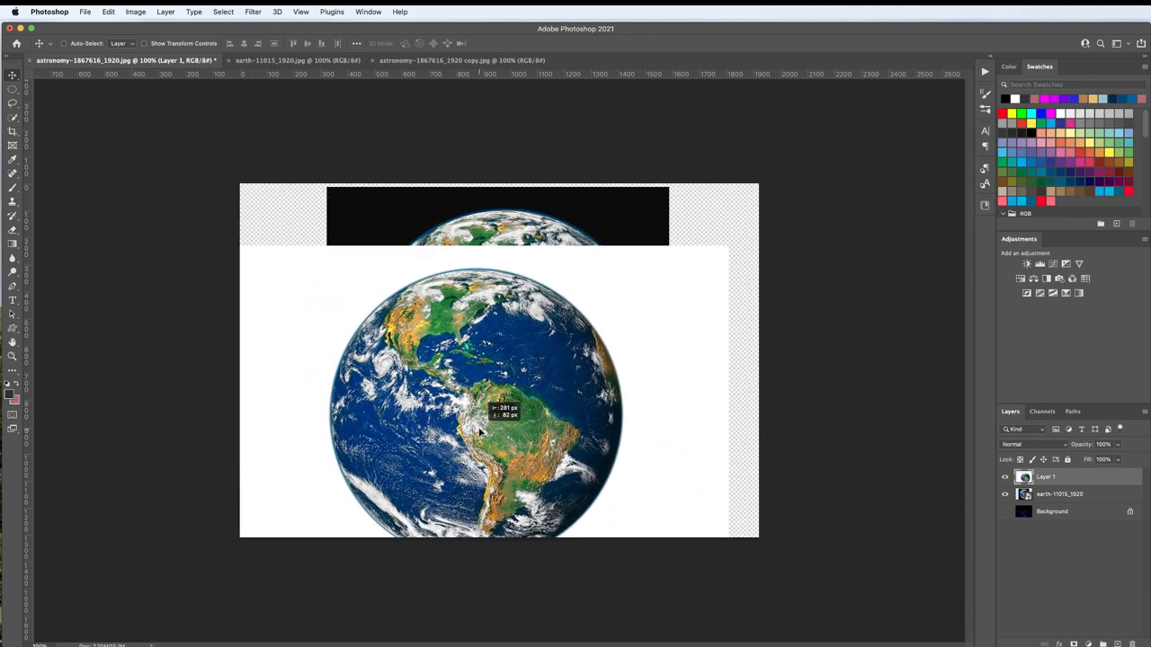
pyautogui.moveTo(482, 417); pyautogui.dragTo(507, 381)
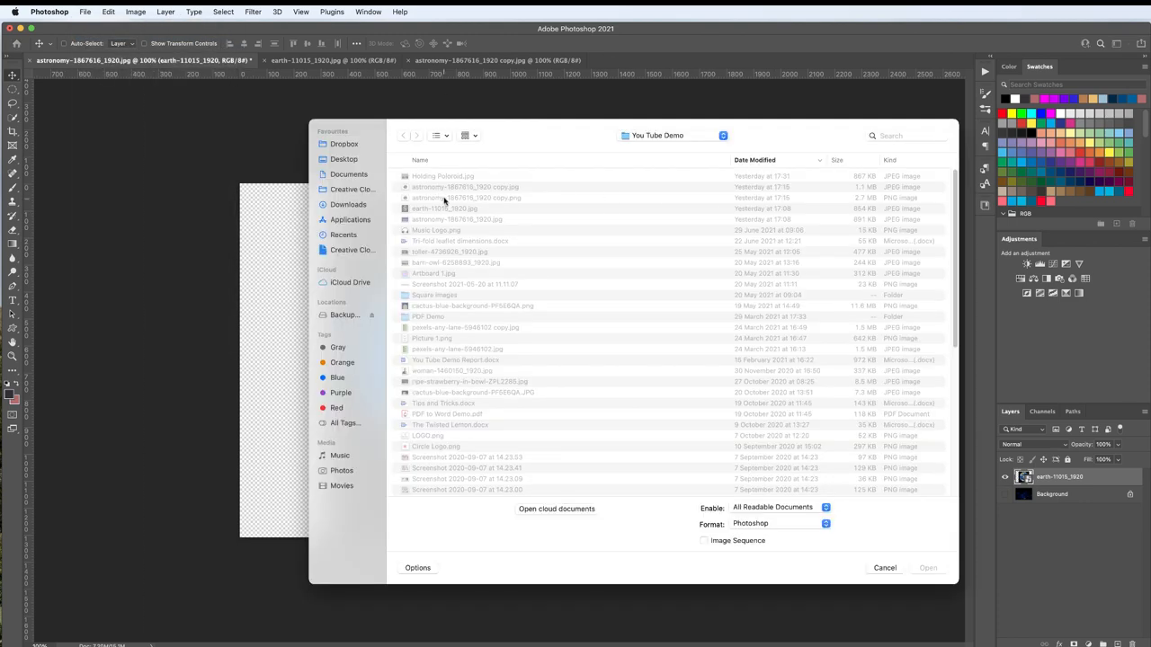
# Step: Open astronomy-1867616_1920 copy.png and drag the transparent Earth copy toward the left of the astronomy image
pyautogui.click(465, 197)
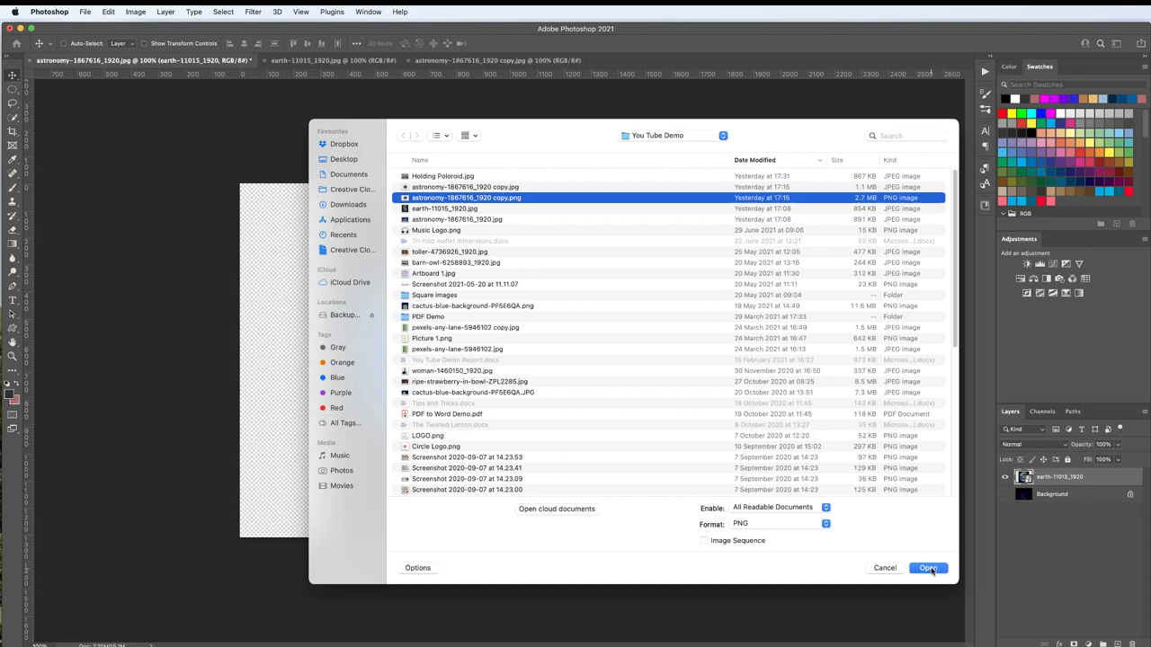
pyautogui.click(928, 569)
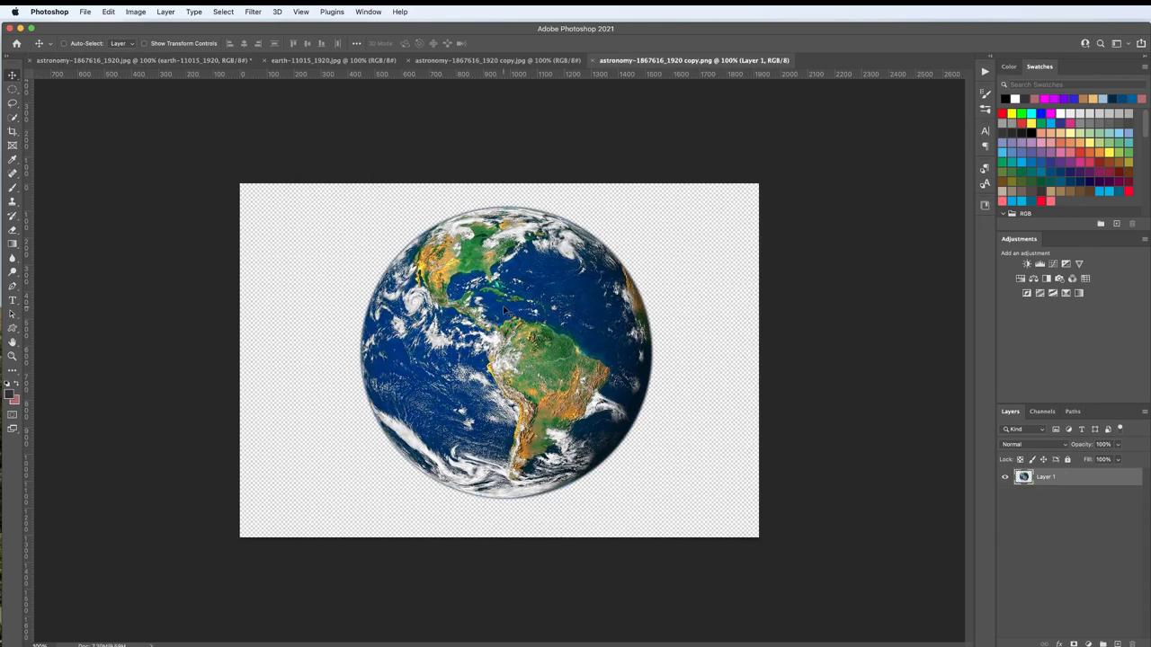
pyautogui.moveTo(494, 320)
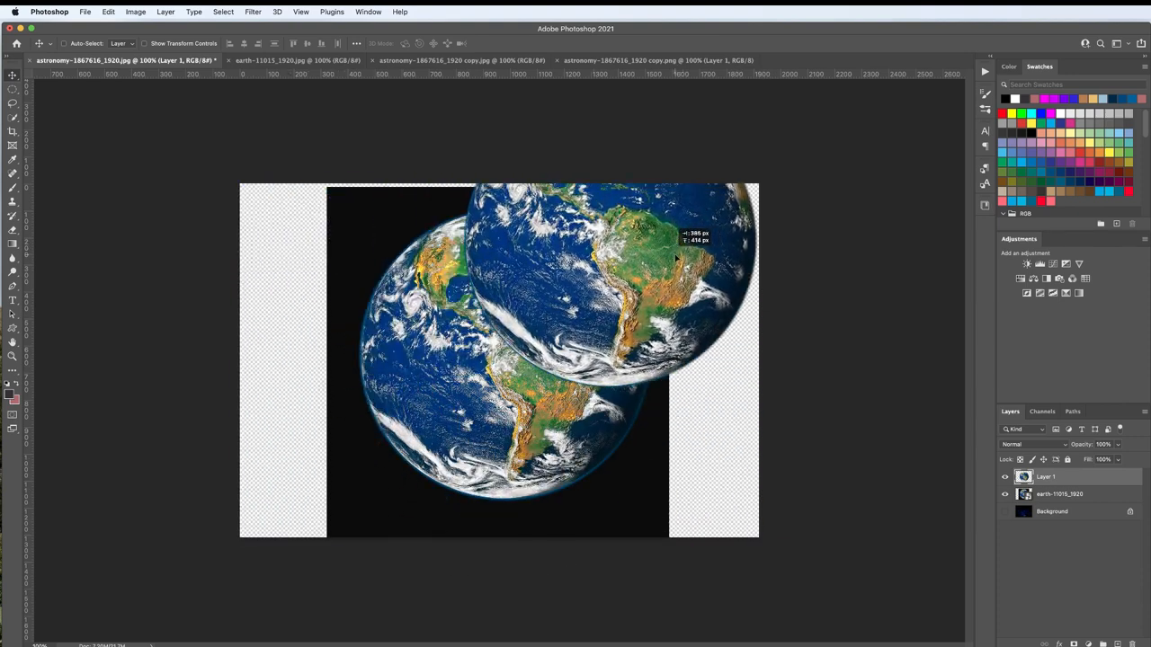
pyautogui.moveTo(674, 255); pyautogui.dragTo(710, 219)
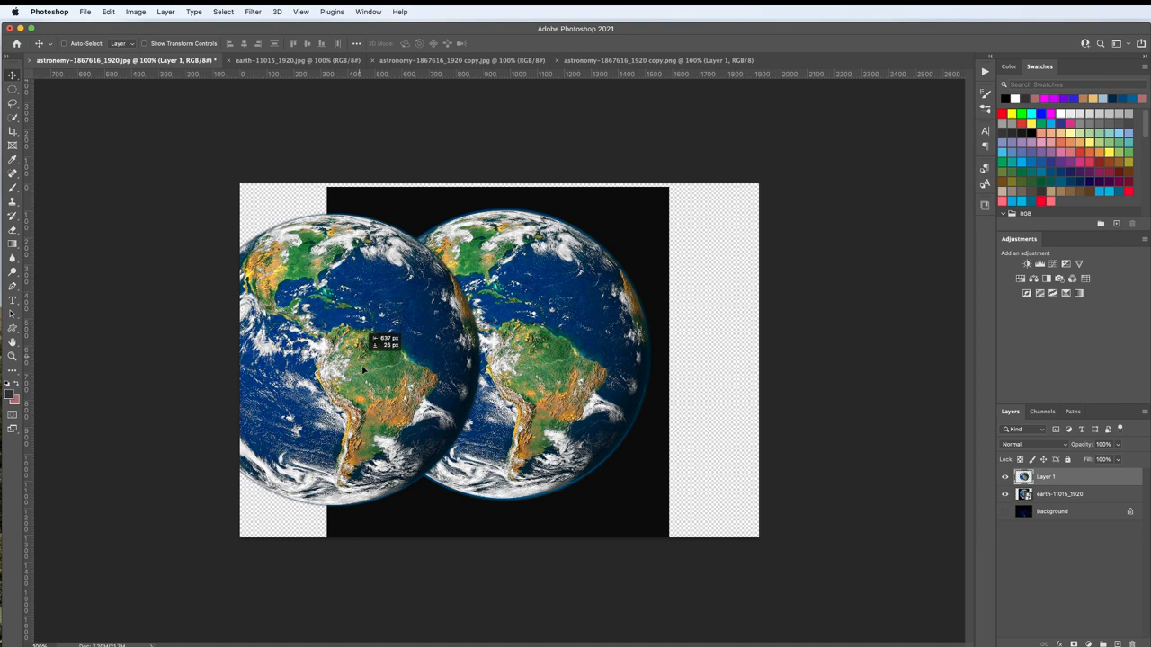
pyautogui.moveTo(363, 368); pyautogui.dragTo(556, 402)
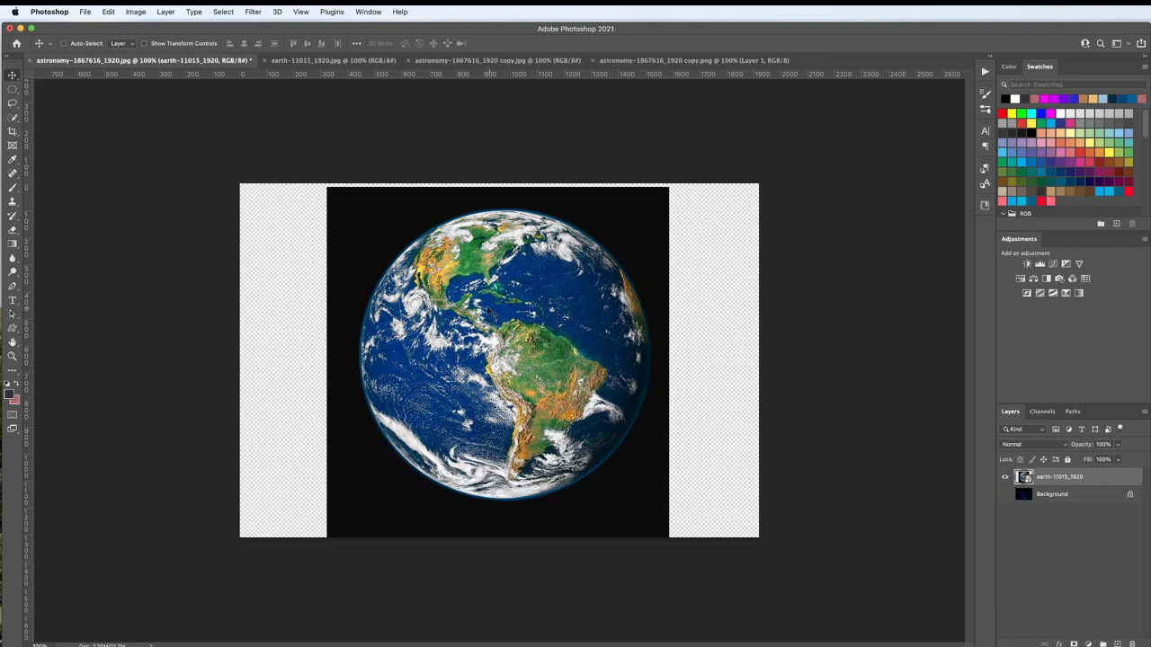
pyautogui.moveTo(487, 369)
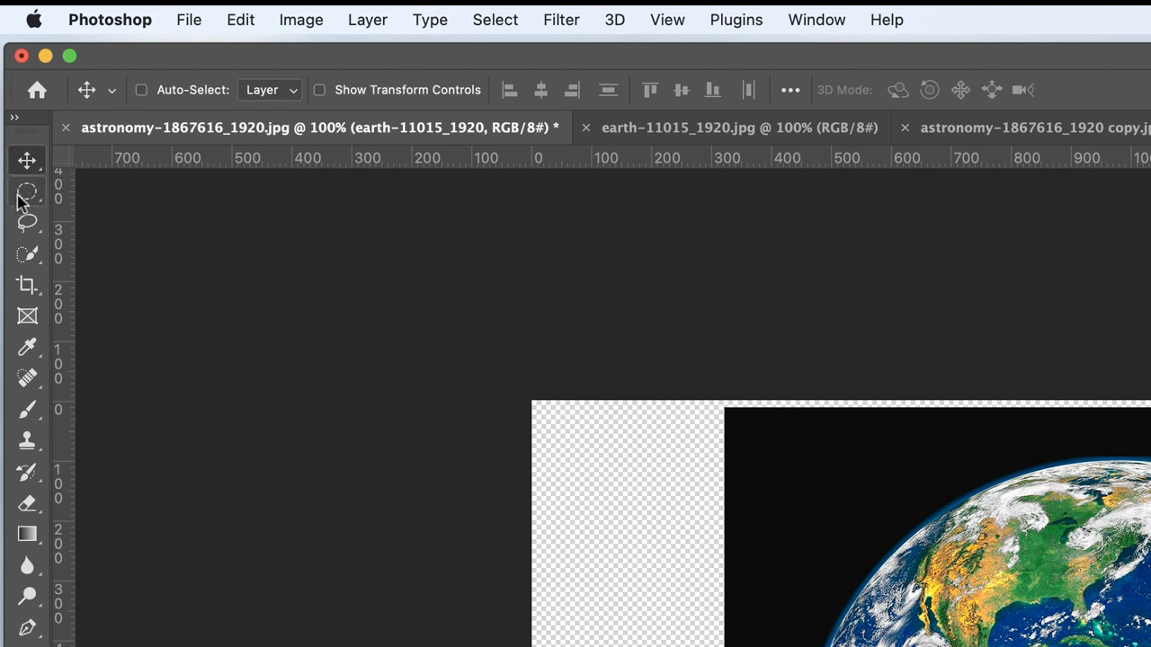
pyautogui.moveTo(27, 201)
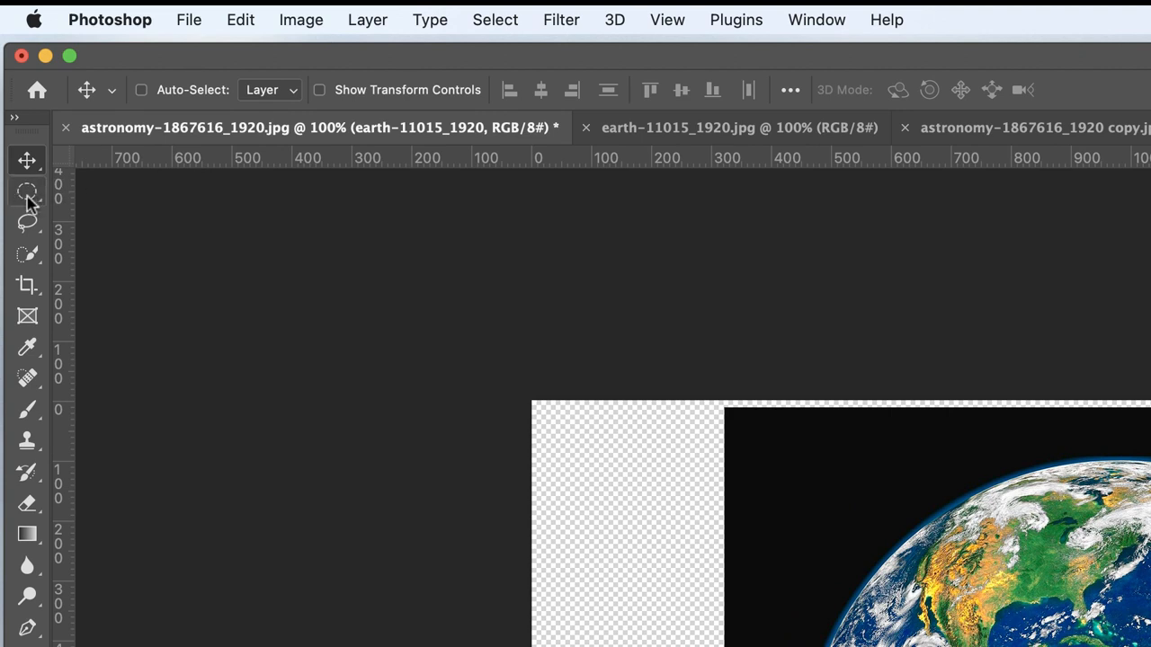
# Step: Select the round Earth with the Elliptical Marquee, cut it to a new layer and hide the square photo layer
pyautogui.click(27, 190)
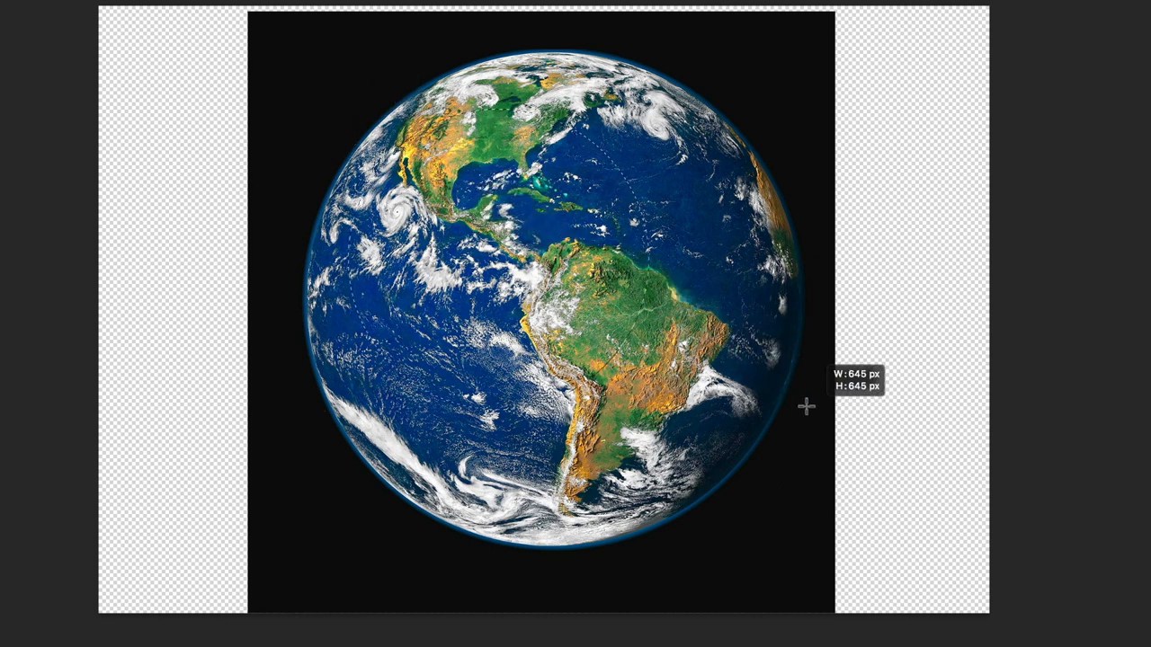
pyautogui.moveTo(802, 406); pyautogui.dragTo(1047, 593)
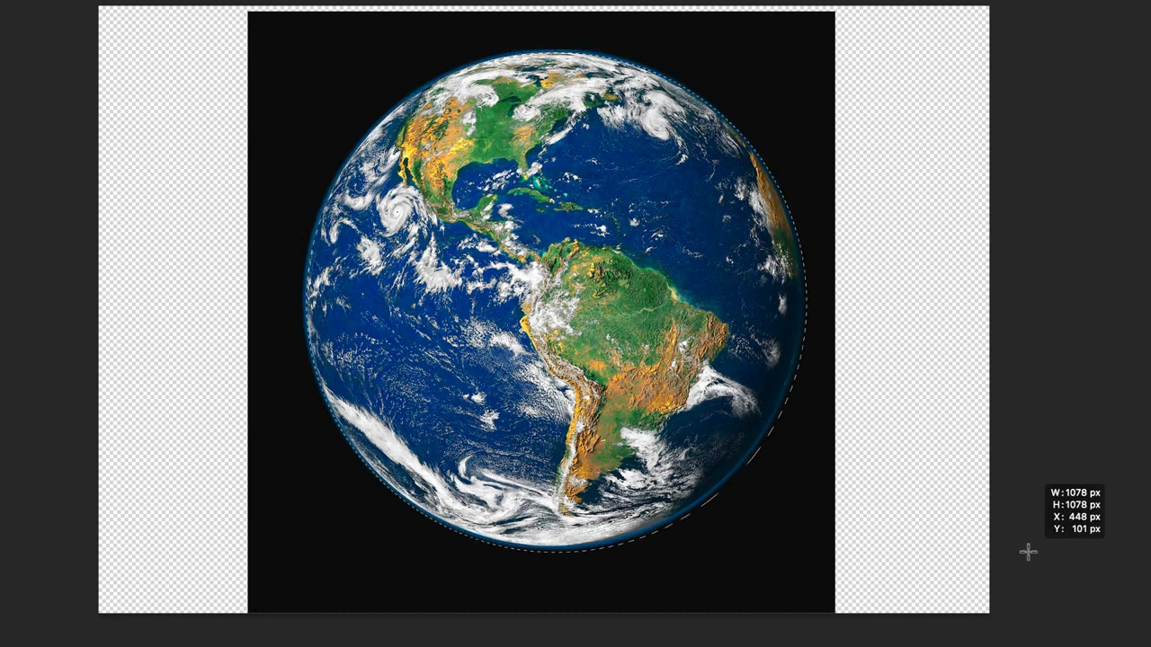
pyautogui.moveTo(539, 324); pyautogui.dragTo(534, 319)
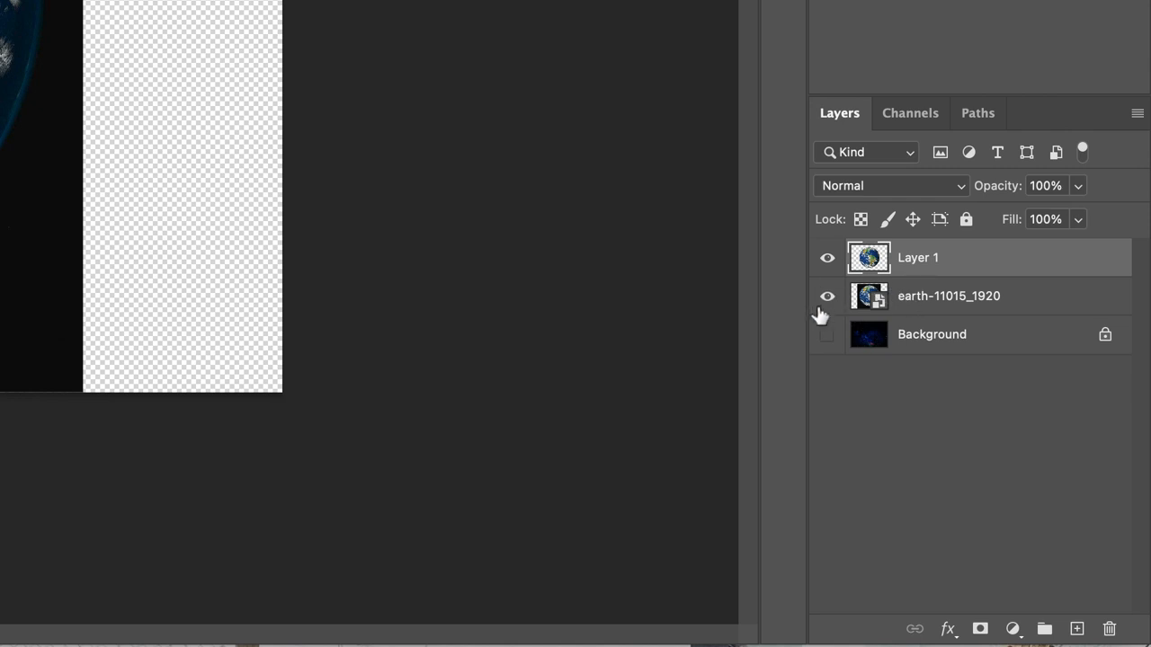
pyautogui.click(827, 294)
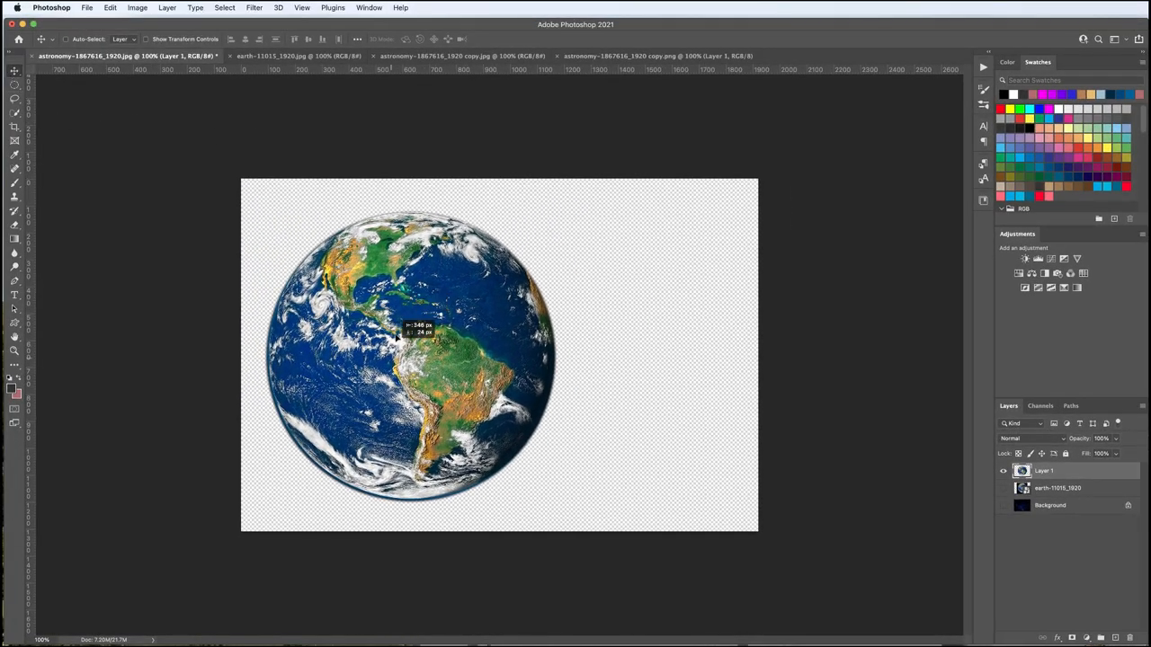
# Step: Centre the circular Earth cut-out over the starry sky with the Move tool
pyautogui.moveTo(411, 356); pyautogui.dragTo(499, 351)
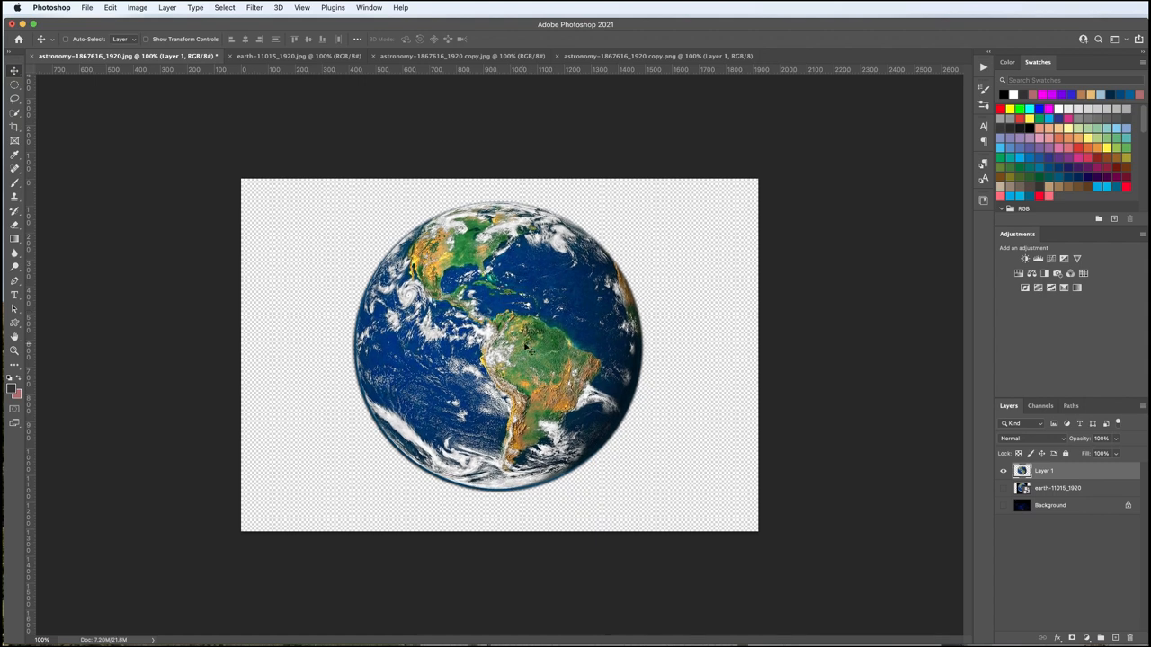
pyautogui.moveTo(525, 346); pyautogui.dragTo(511, 324)
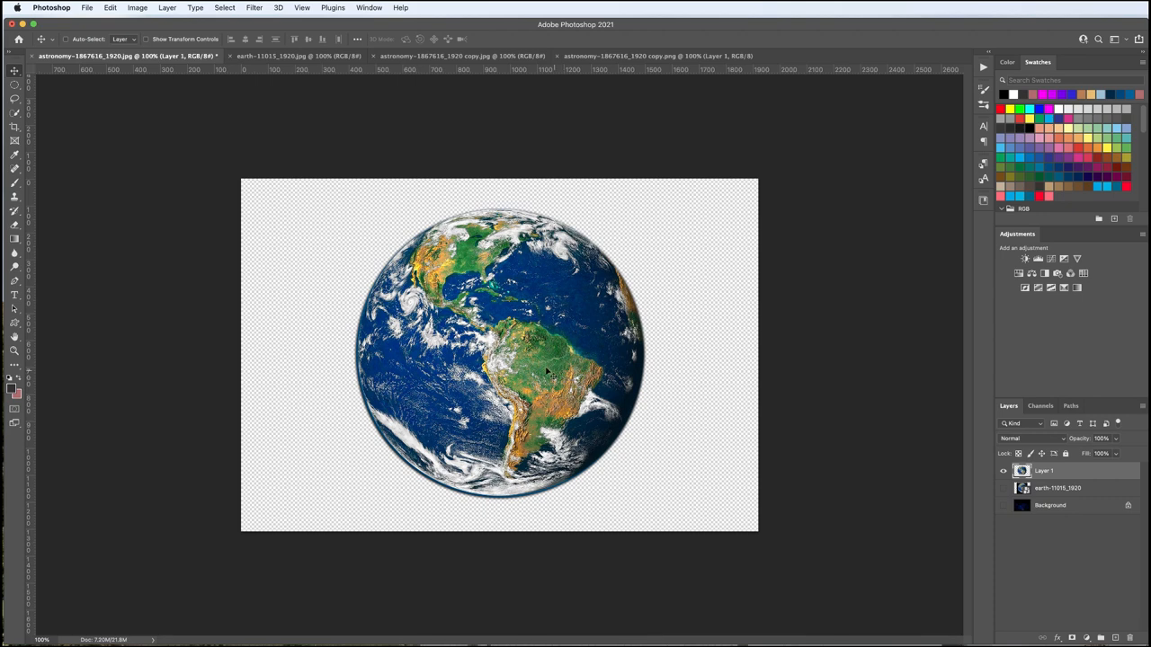
pyautogui.moveTo(496, 338)
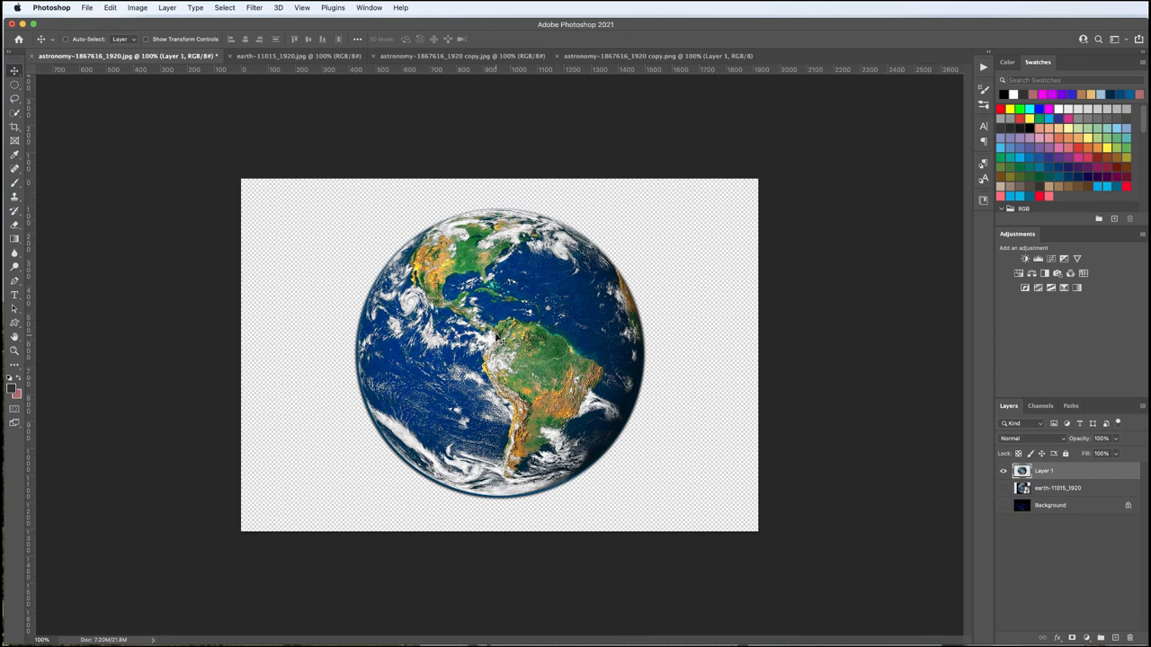
pyautogui.moveTo(500, 356); pyautogui.dragTo(491, 311)
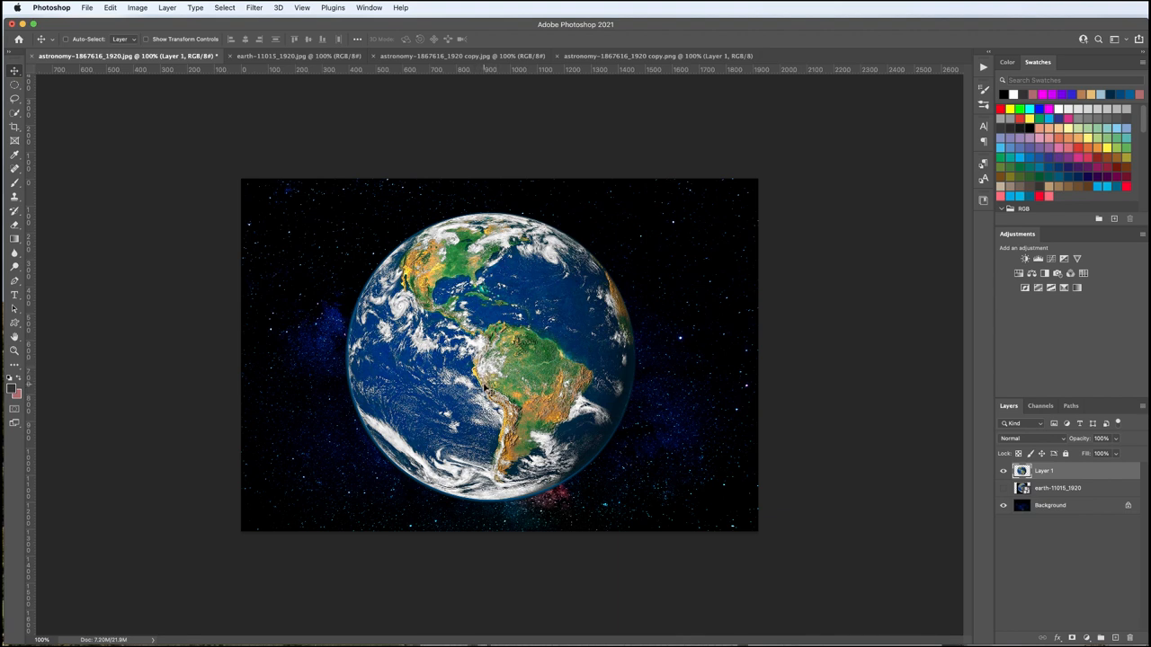
# Step: Drag the cut-out globe to the upper right over the starry background with the Move tool
pyautogui.moveTo(485, 356); pyautogui.dragTo(584, 356)
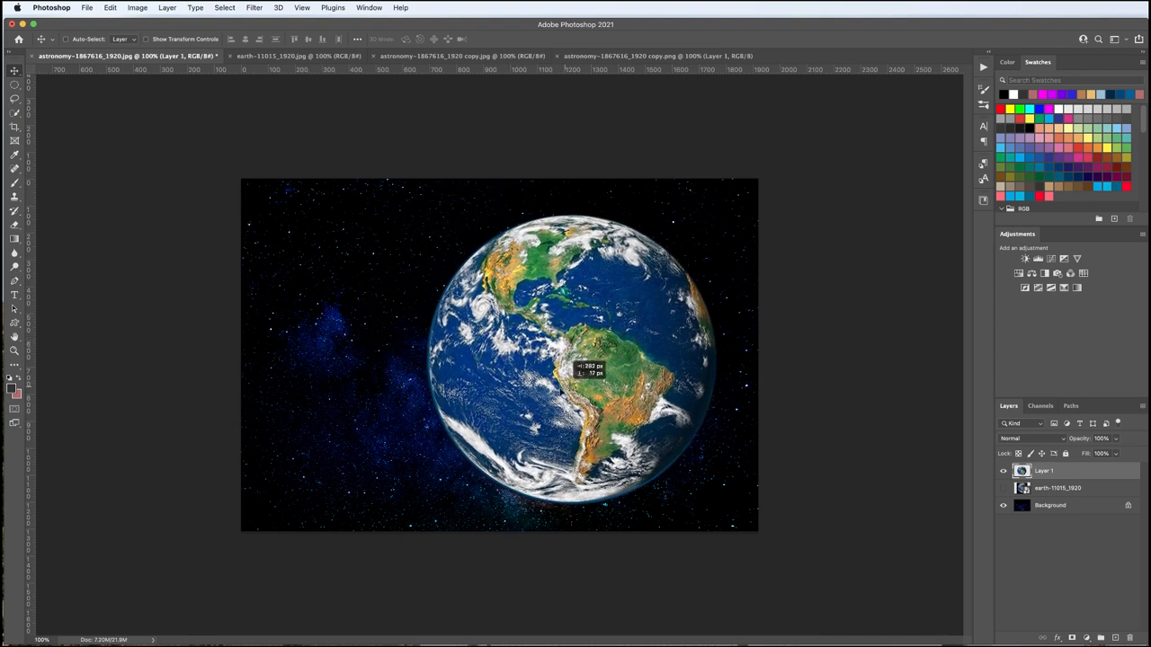
pyautogui.moveTo(584, 369); pyautogui.dragTo(710, 231)
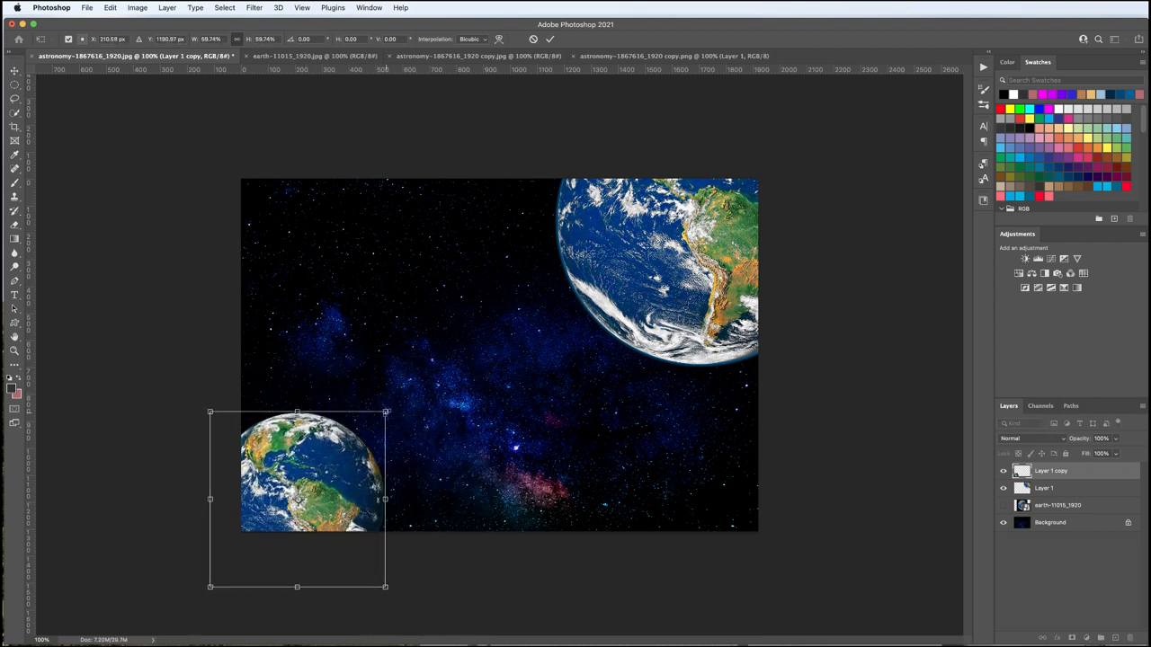
# Step: Shrink the duplicated globe at the lower left and commit a second copy's size and placement
pyautogui.moveTo(385, 586); pyautogui.dragTo(346, 575)
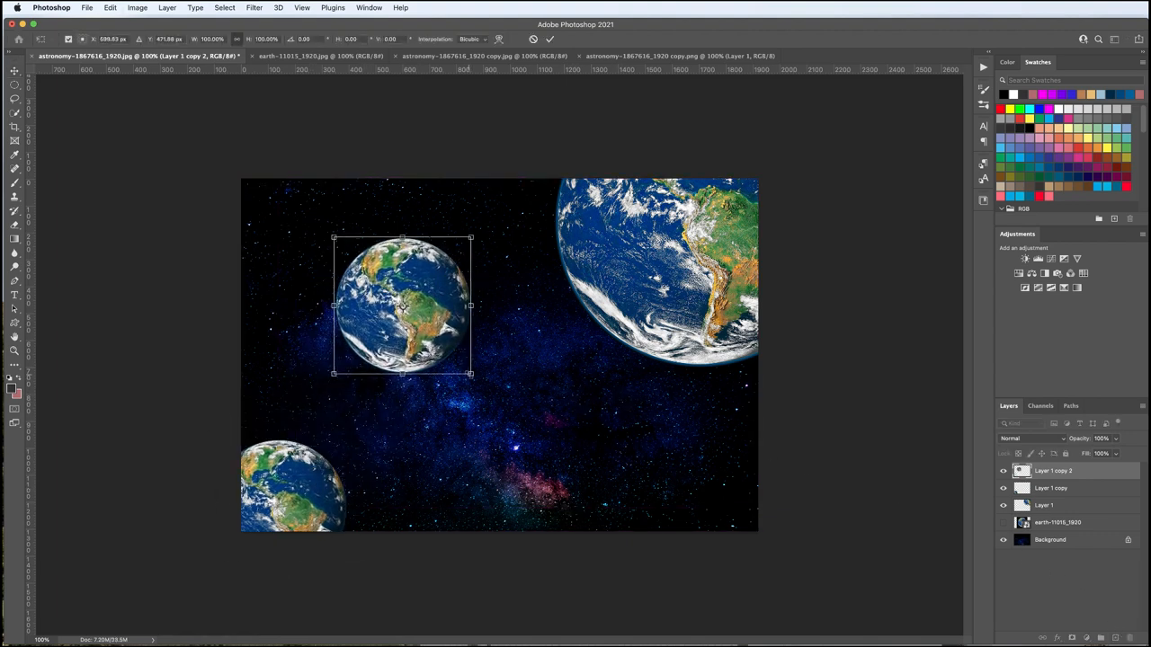
pyautogui.moveTo(403, 304); pyautogui.dragTo(644, 482)
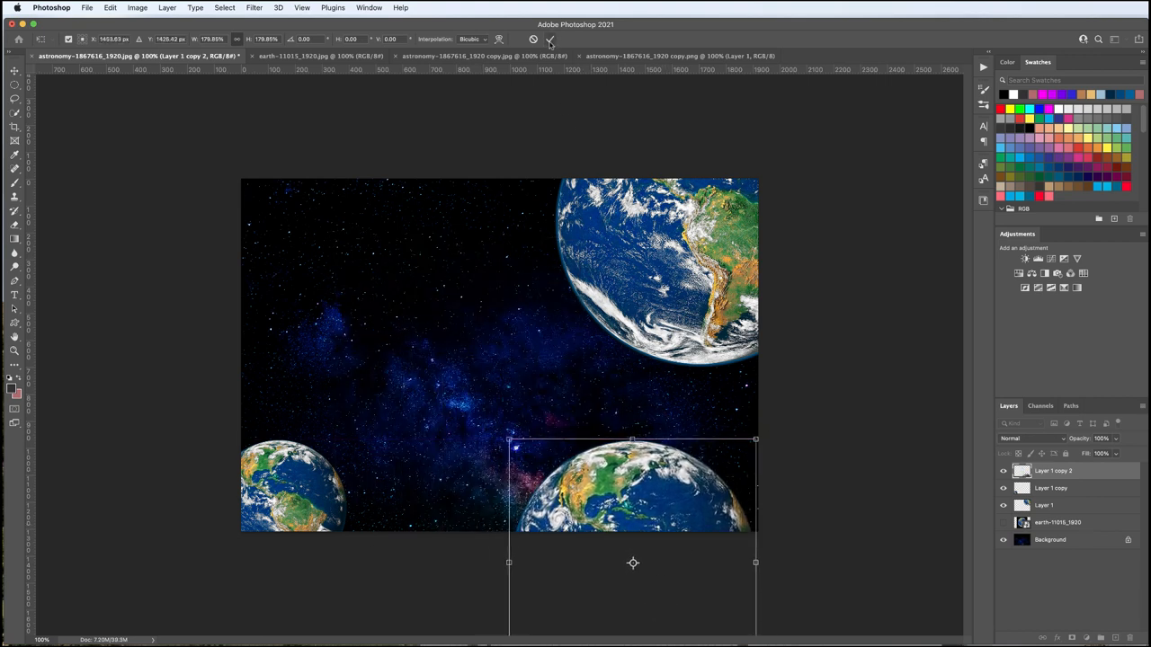
pyautogui.click(551, 40)
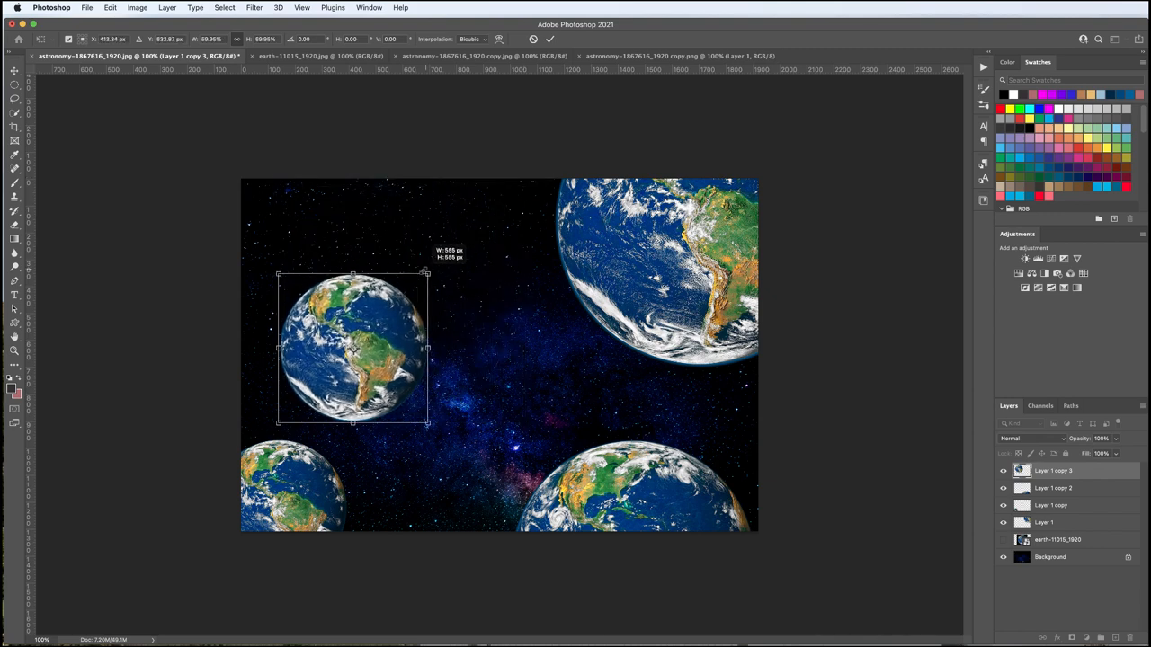
# Step: Scale another copy down into a small upper-left globe and place a mid-sized one near the centre
pyautogui.moveTo(353, 349); pyautogui.dragTo(349, 332)
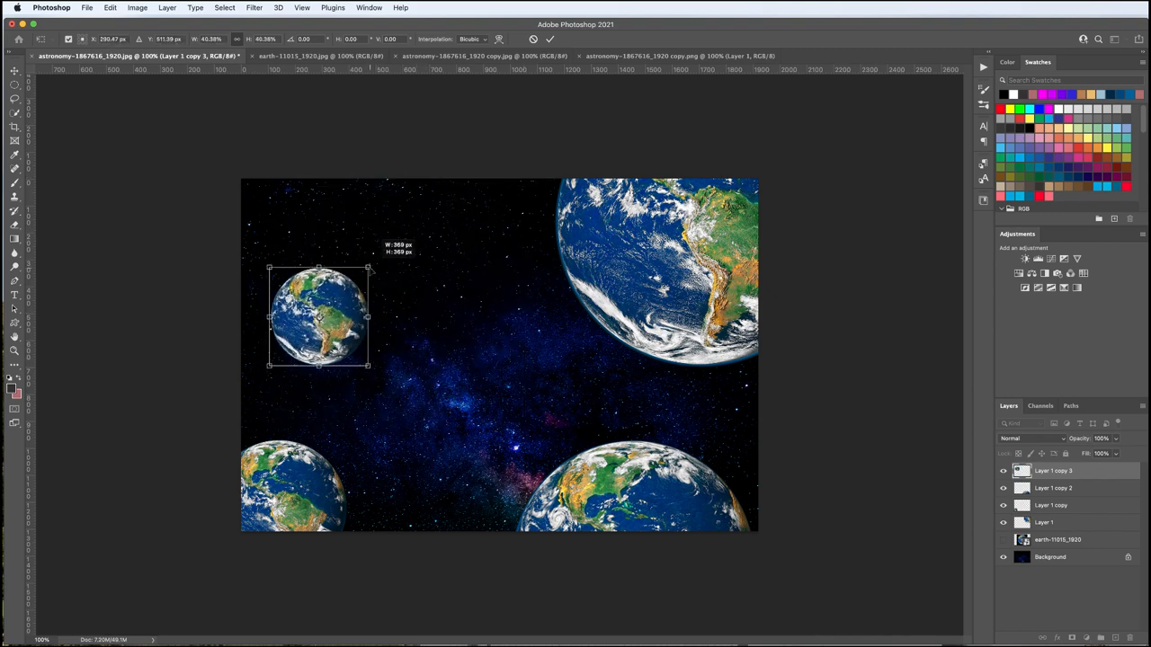
pyautogui.moveTo(320, 315); pyautogui.dragTo(327, 279)
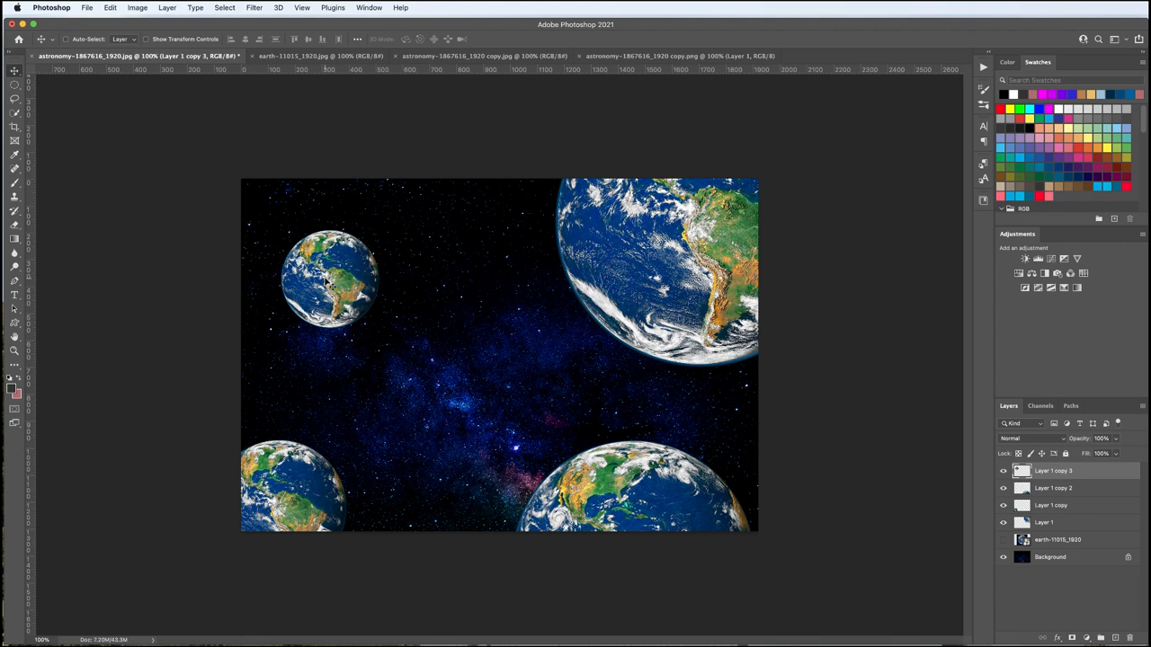
pyautogui.moveTo(331, 277); pyautogui.dragTo(471, 392)
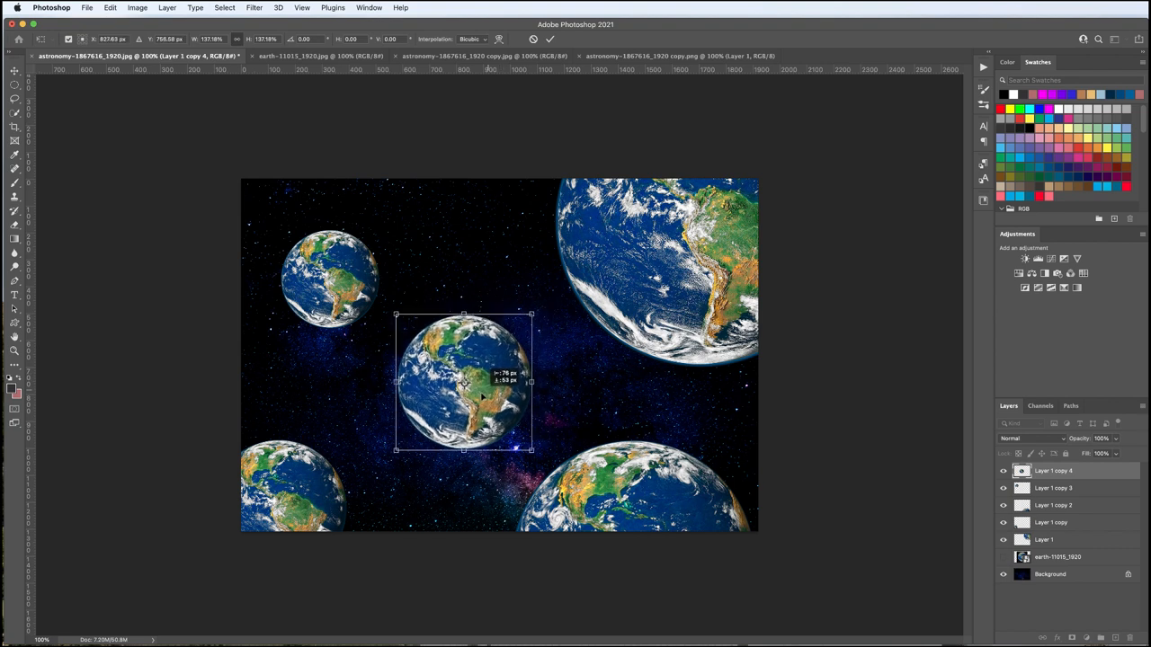
pyautogui.moveTo(464, 381); pyautogui.dragTo(477, 334)
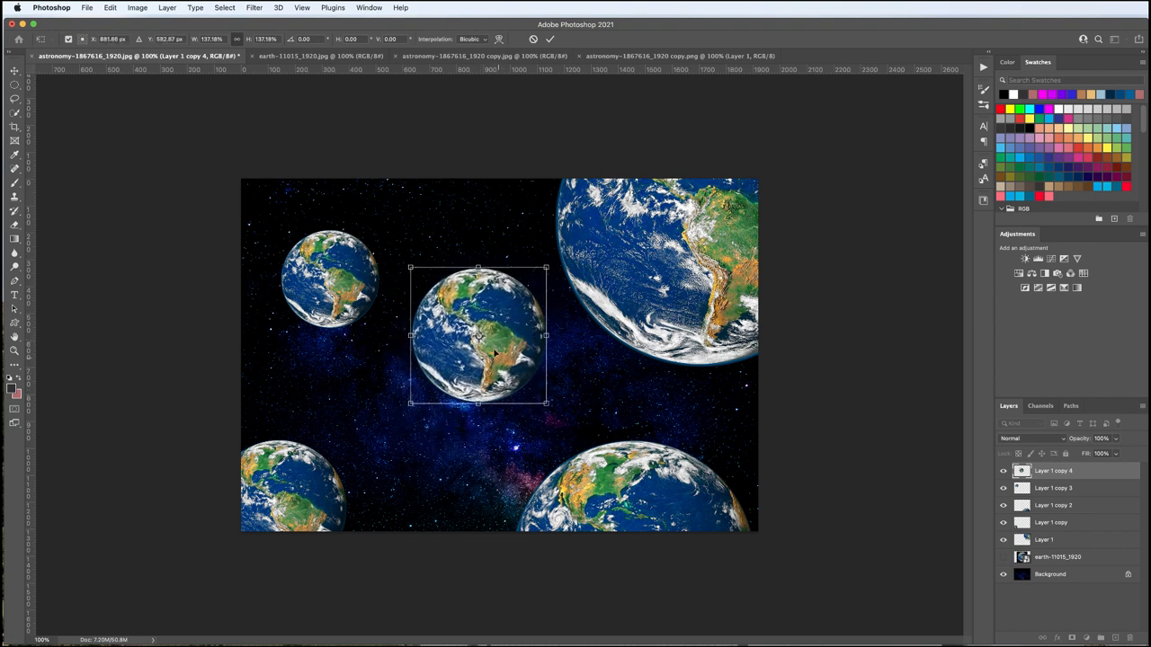